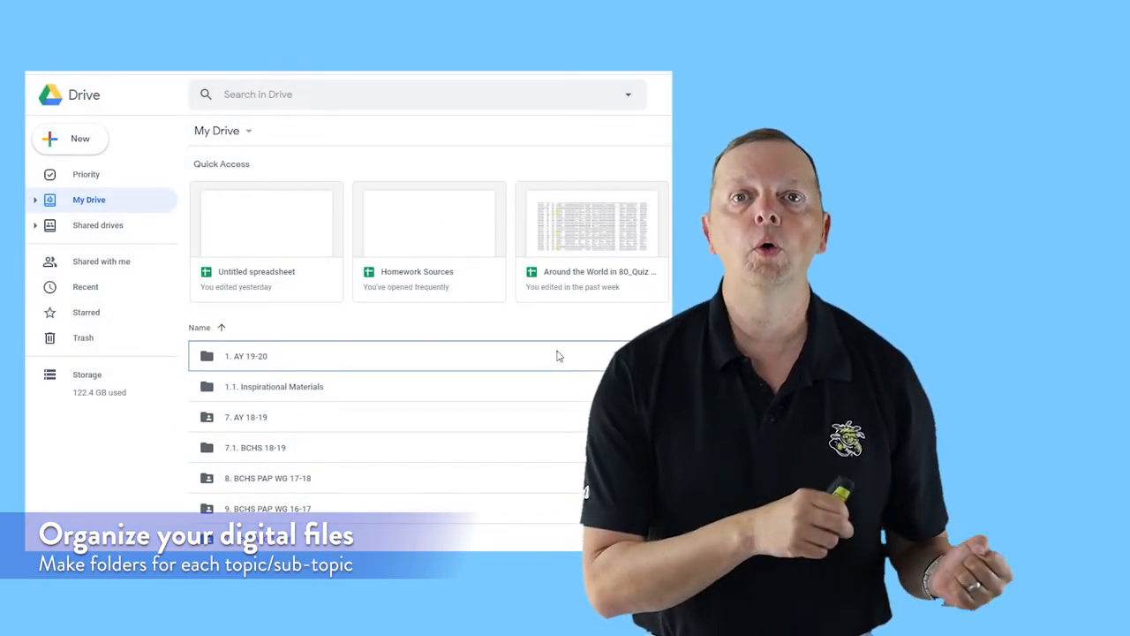
- Select the 4. Recommendations folder and bring up its Change colour options
scroll(down, 3)
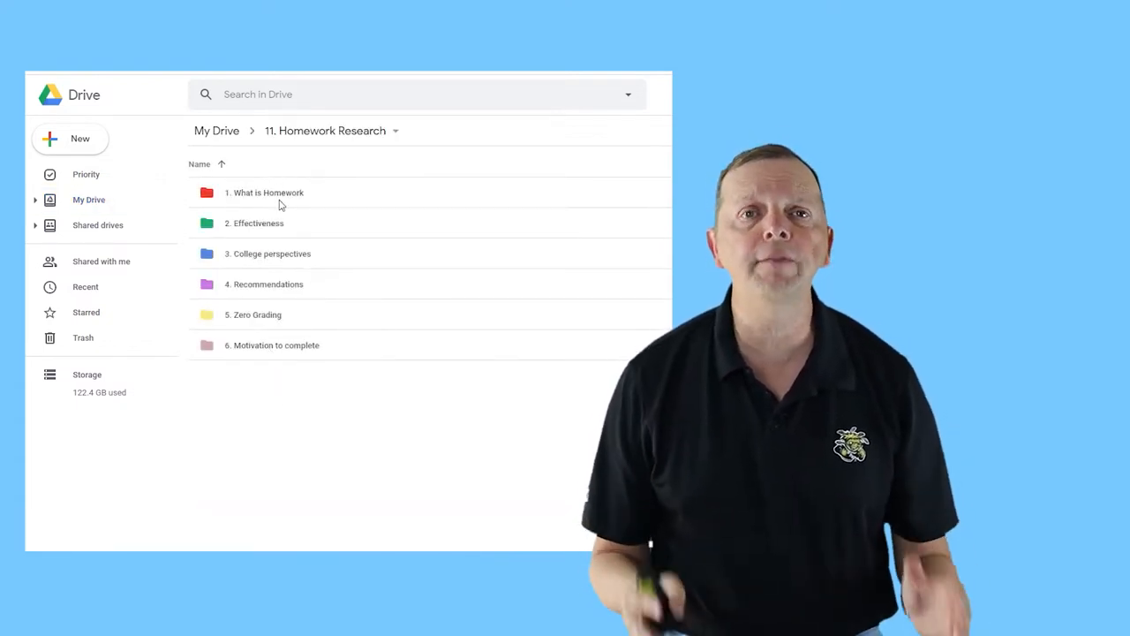
click(264, 284)
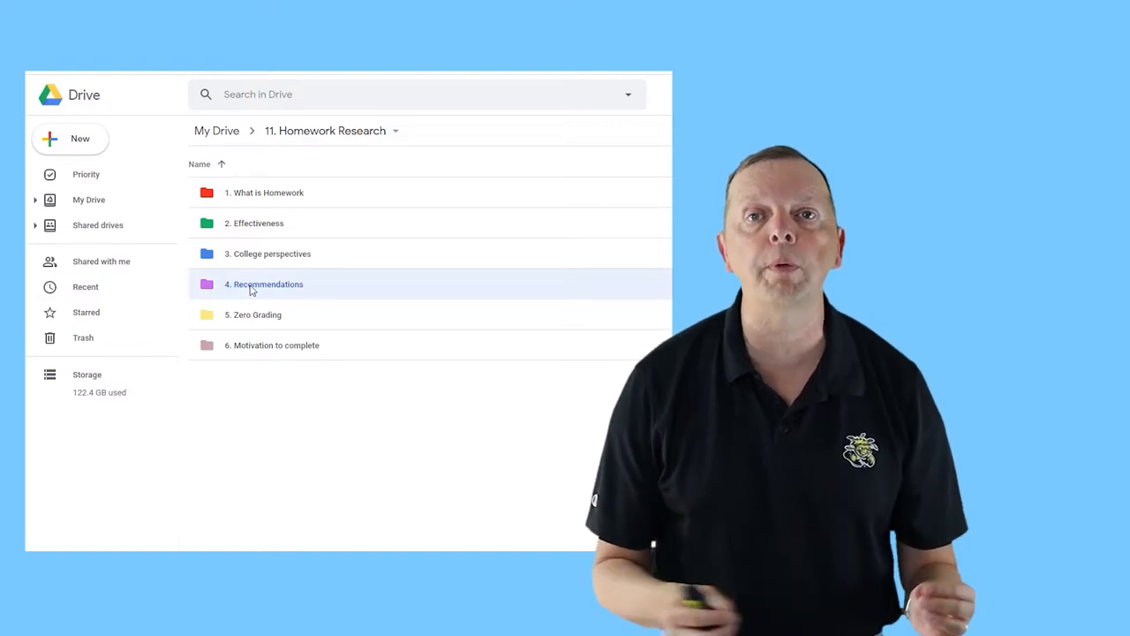
right_click(263, 283)
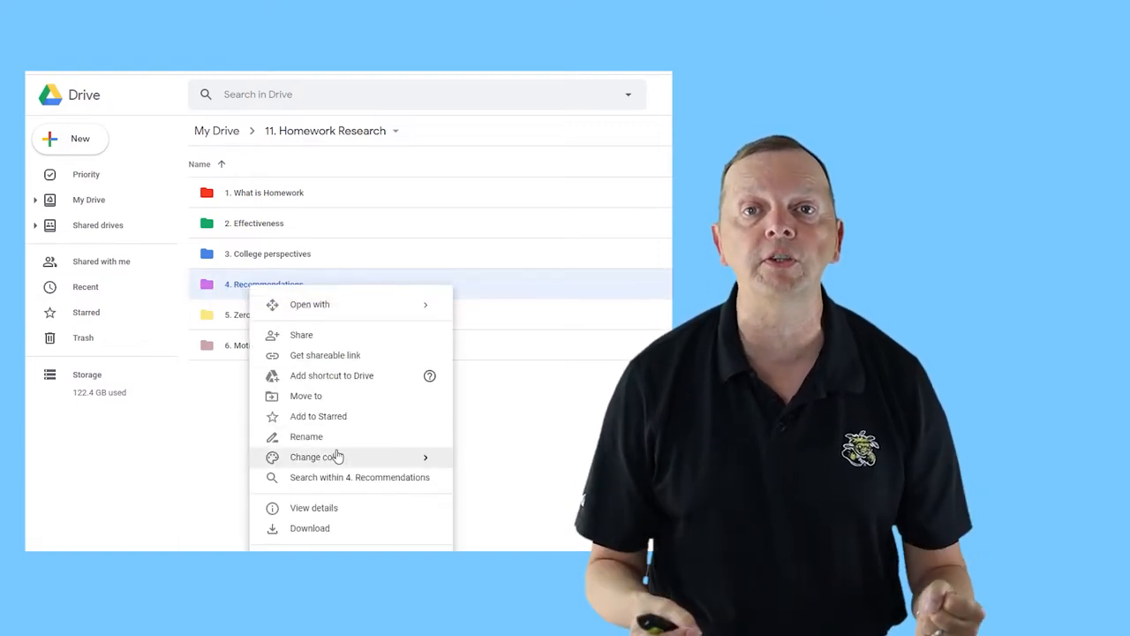
click(316, 456)
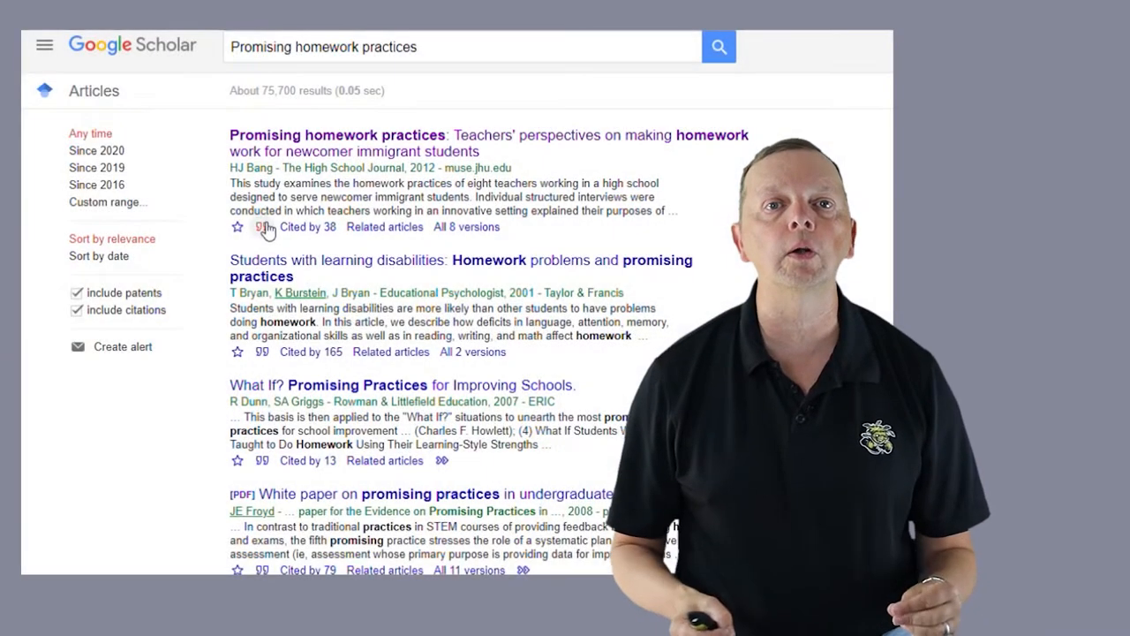
- Open the Cite dialog for the first 'Promising homework practices' result
click(263, 226)
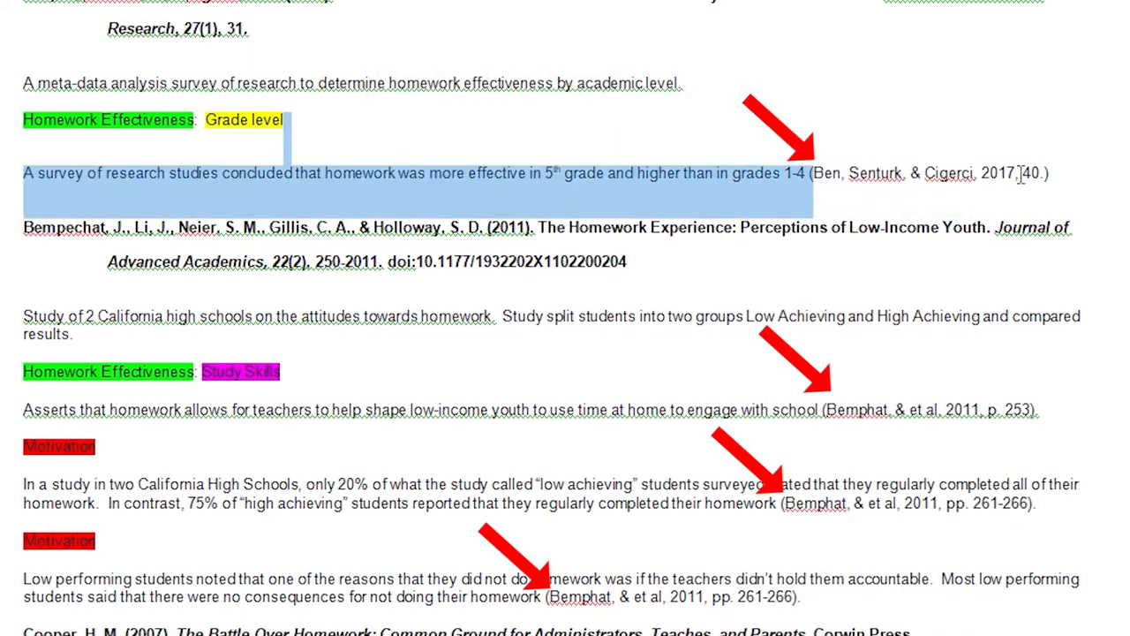
scroll(down, 3)
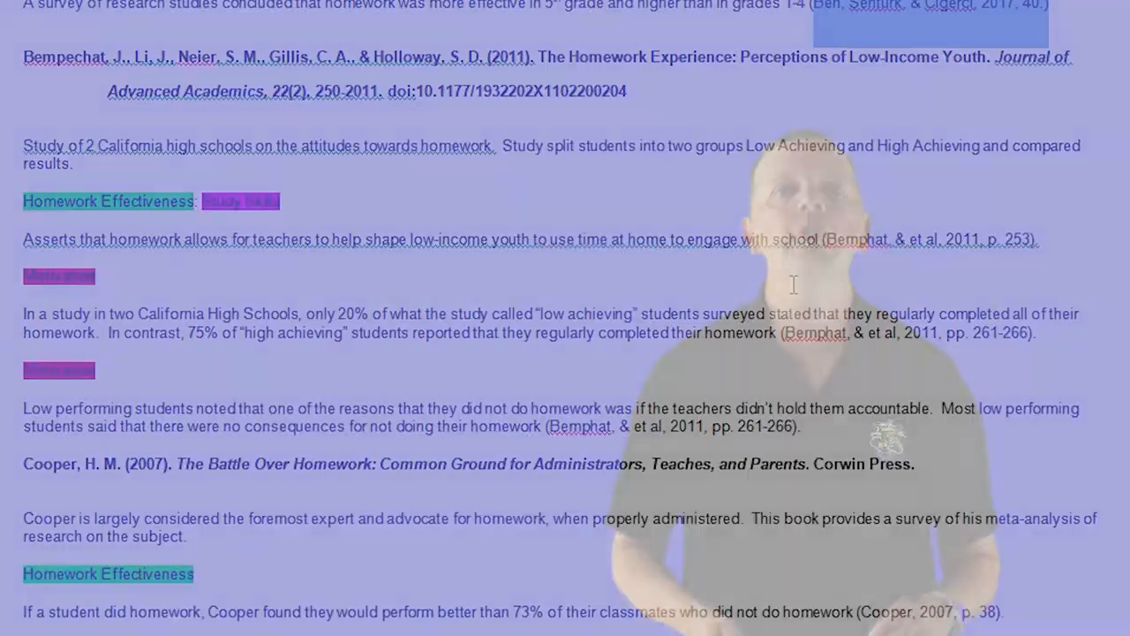
scroll(down, 3)
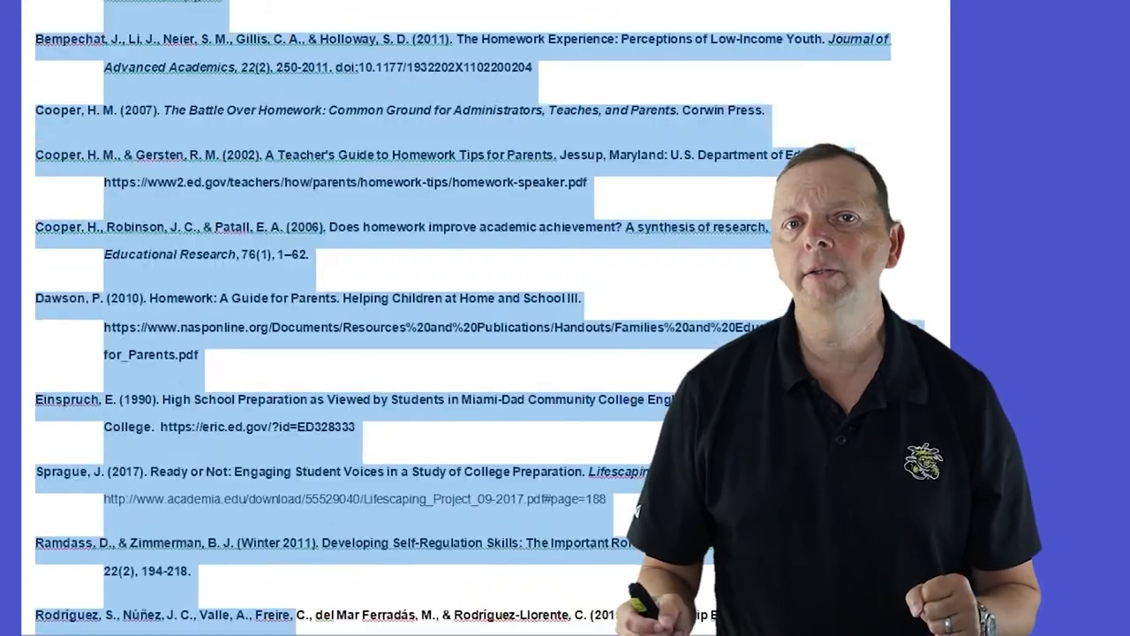
scroll(up, 3)
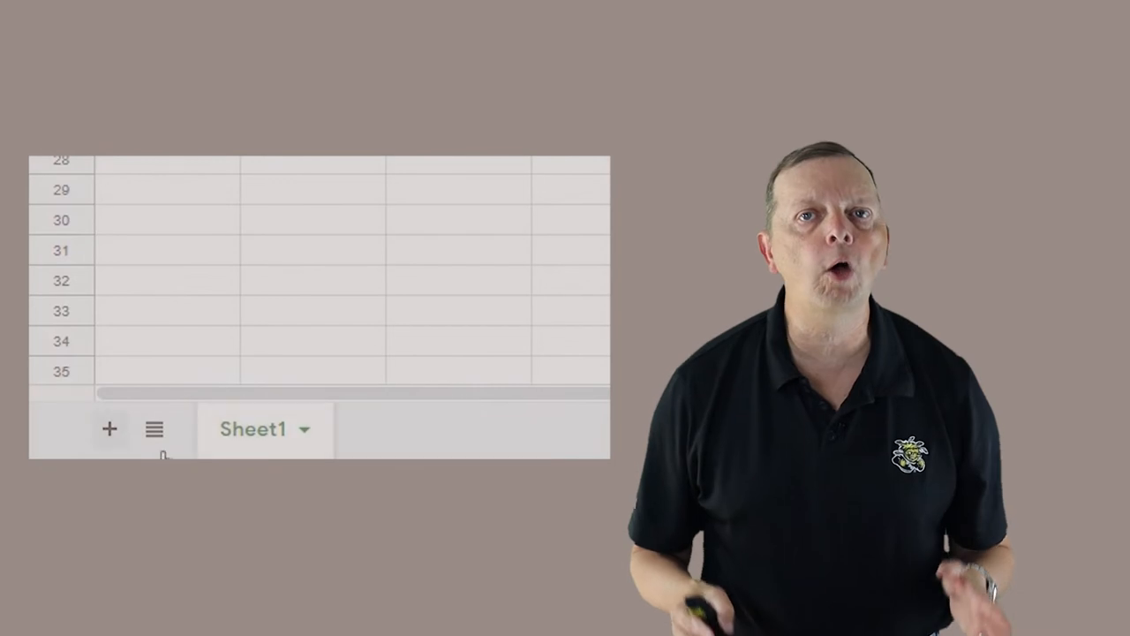
- Rename Sheet1 to 'Sources' and enter the 'Summary' heading in D1
double_click(253, 429)
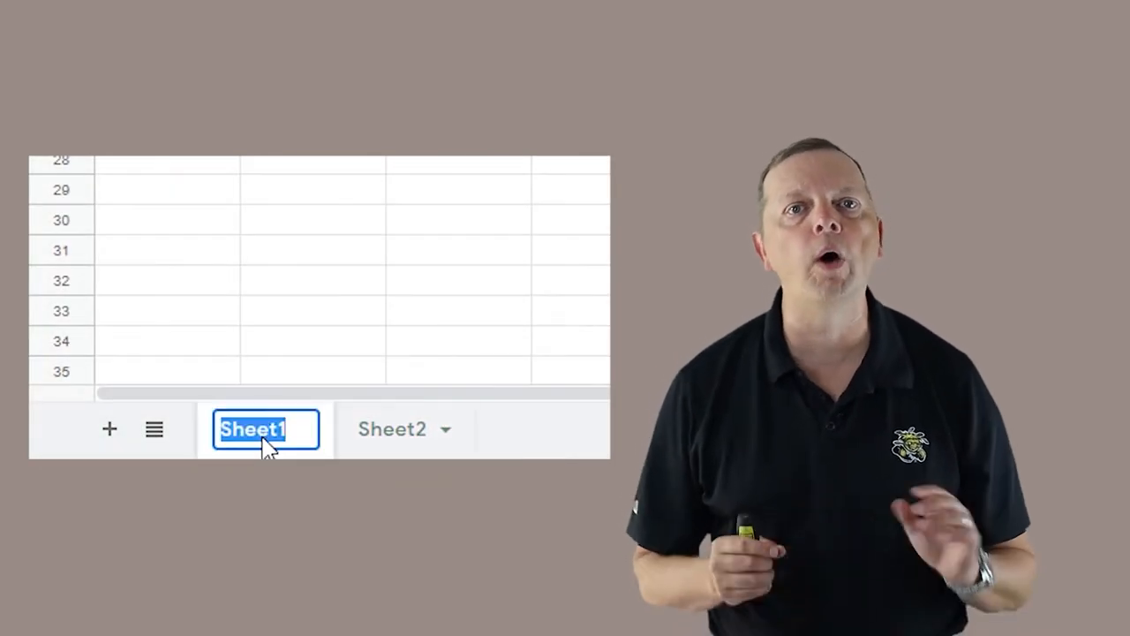
text(Sources)
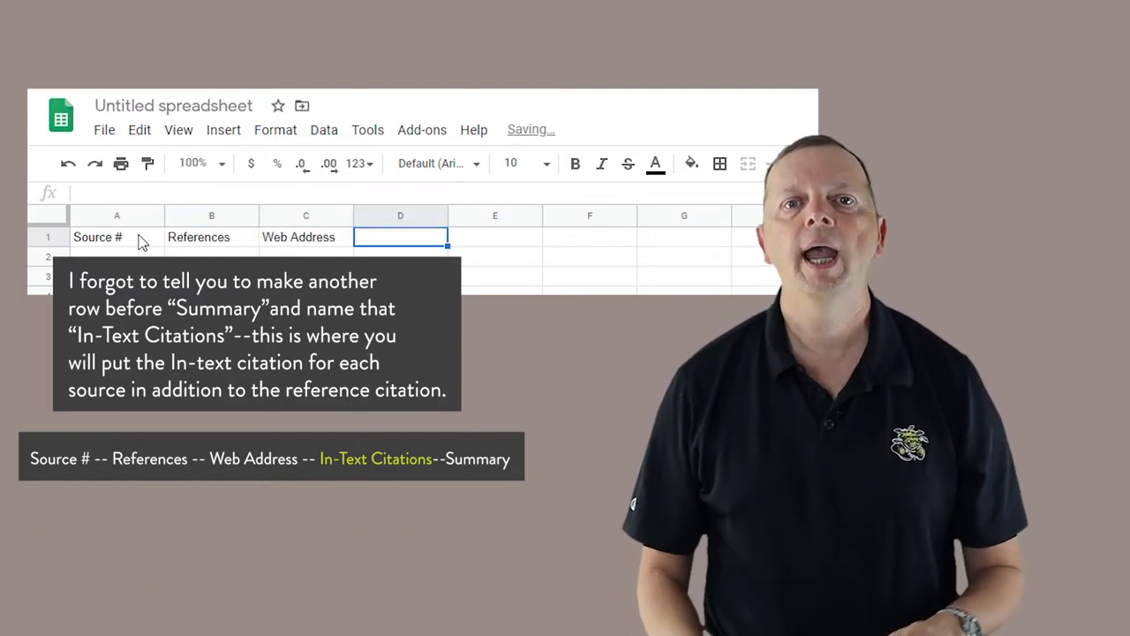
text(Summary)
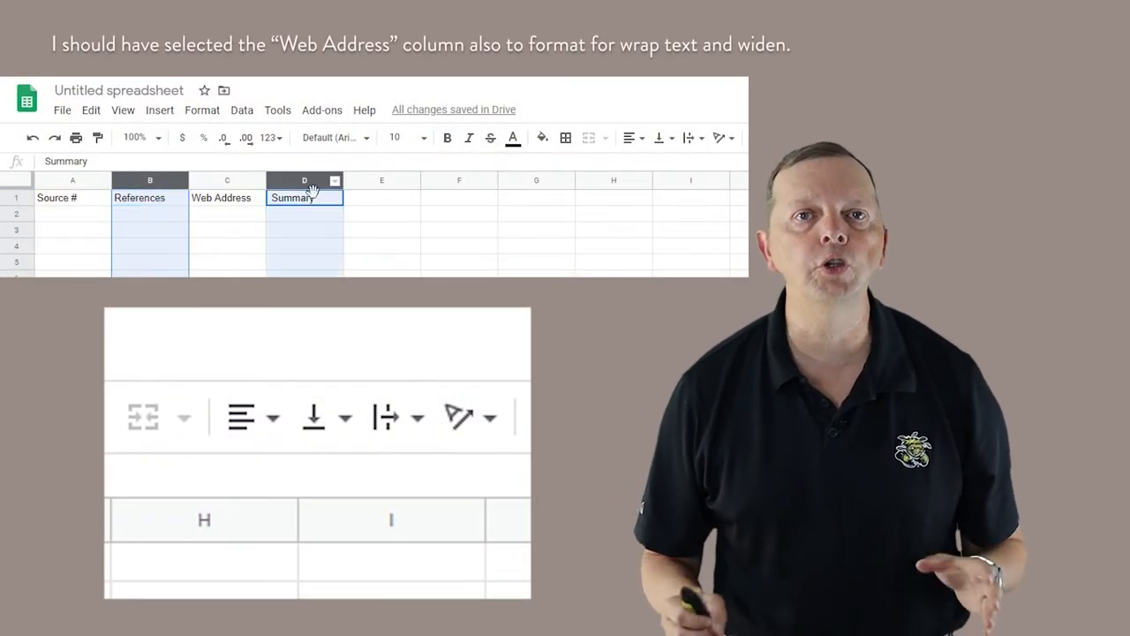
click(705, 137)
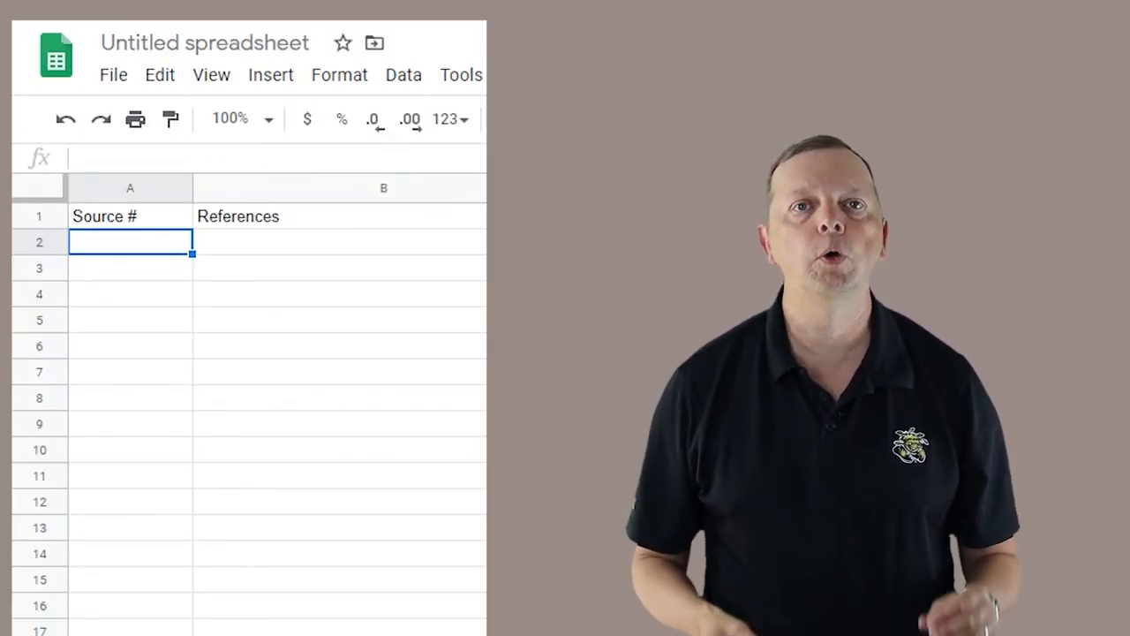
mouse_move(119, 251)
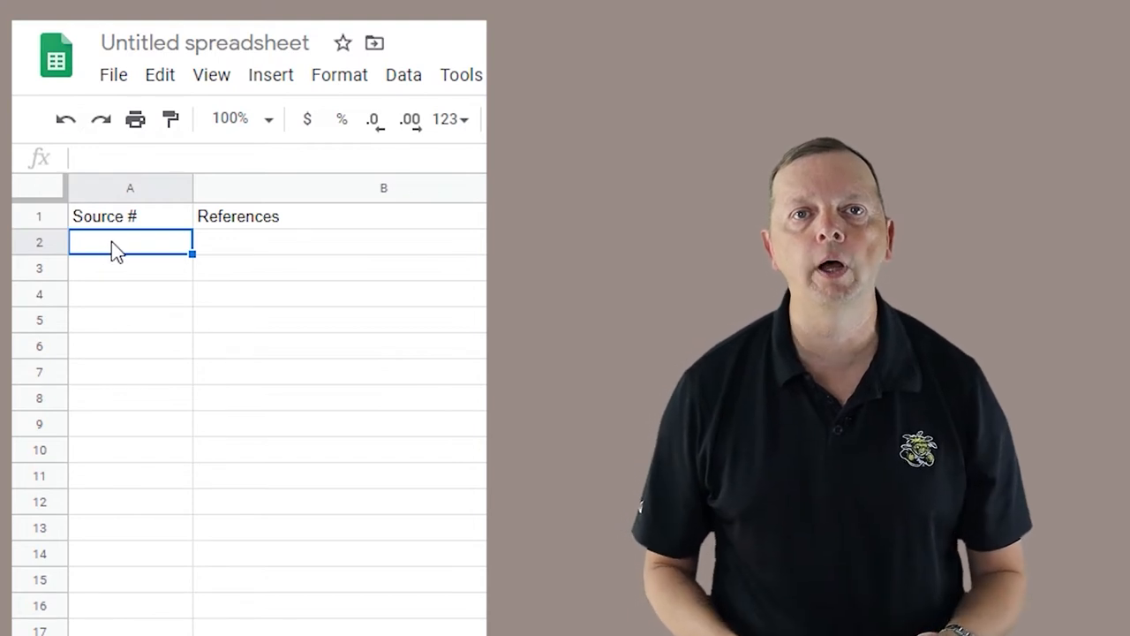
- Enter 1 in A2 and fill the Source # numbering down column A
text(1)
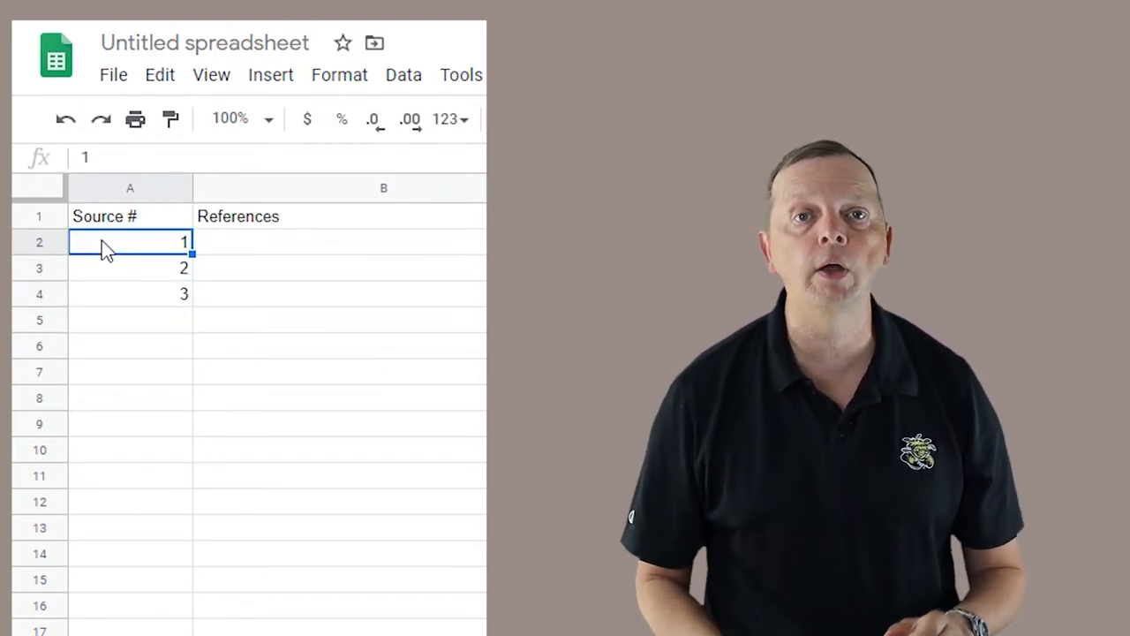
drag(129, 242, 130, 294)
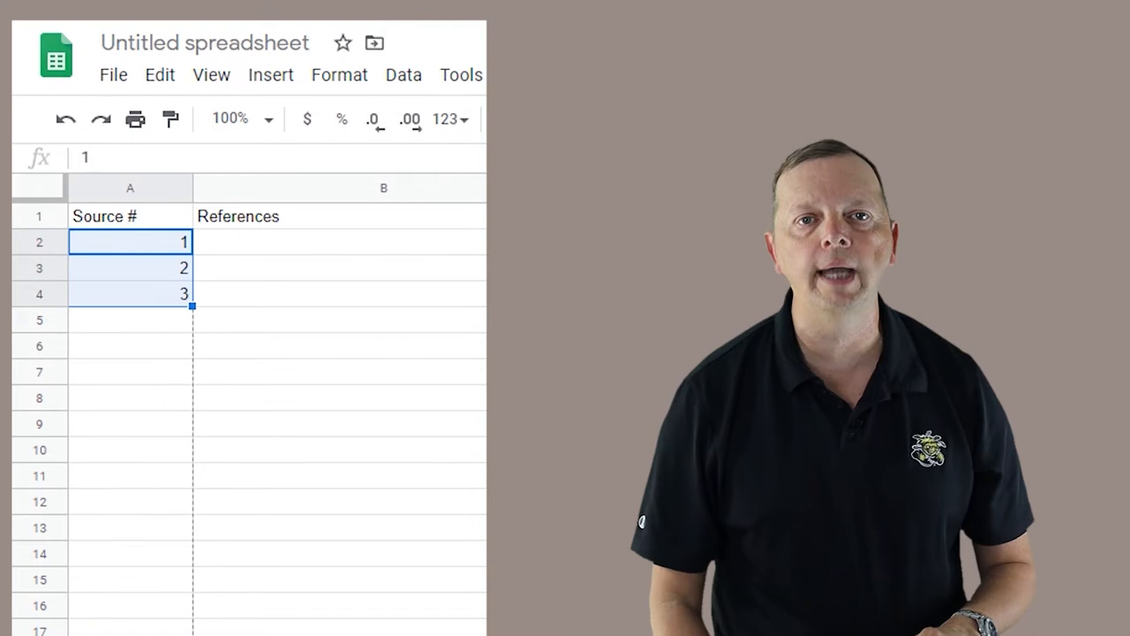
scroll(down, 3)
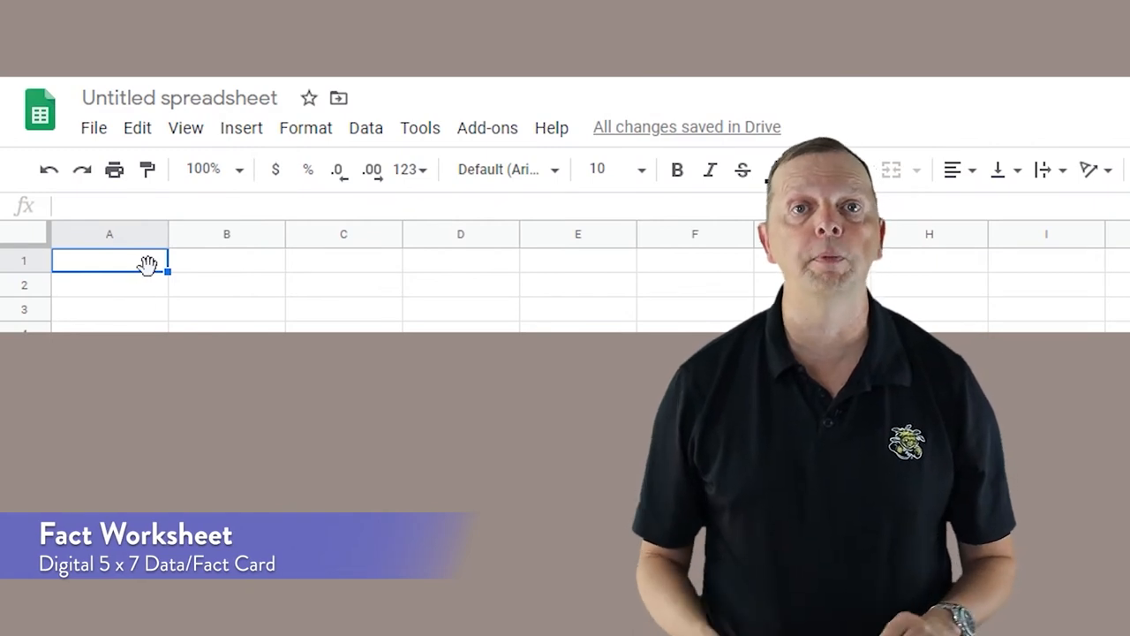
- Enter 'Source #' as the first column heading in A1
text(Source #)
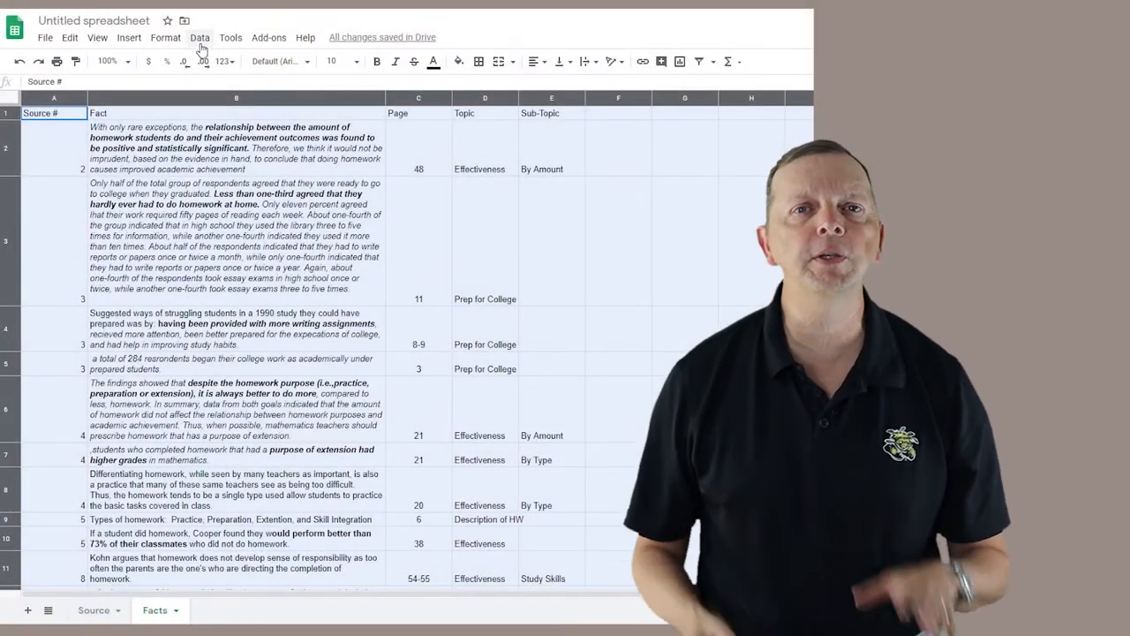
- Sort the Facts range by Topic A→Z with the header row excluded
click(199, 37)
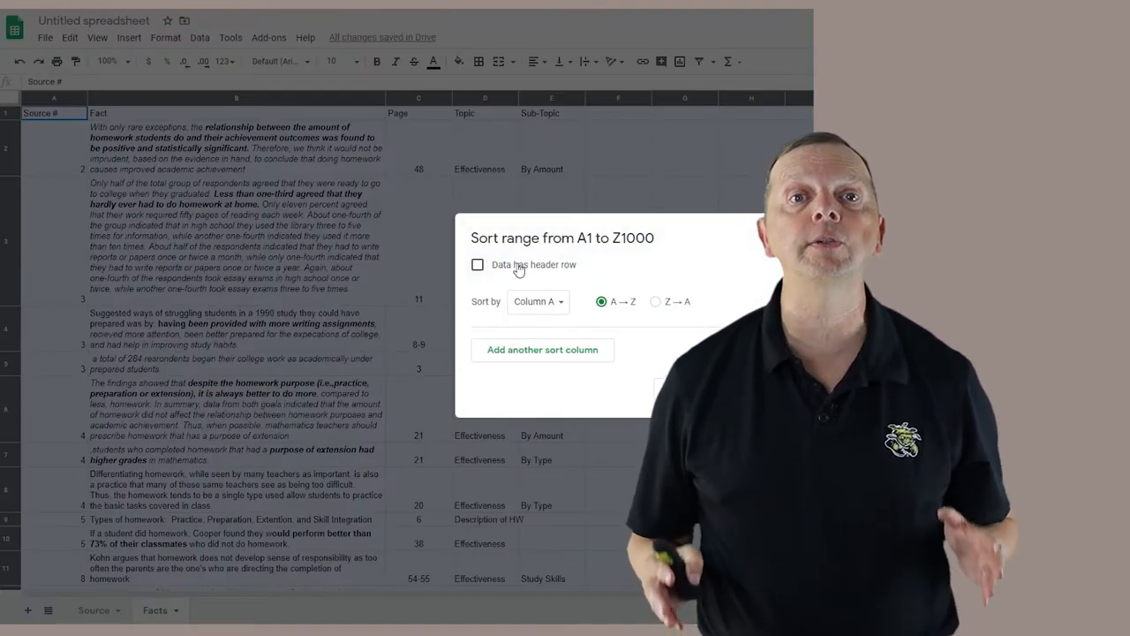
click(477, 264)
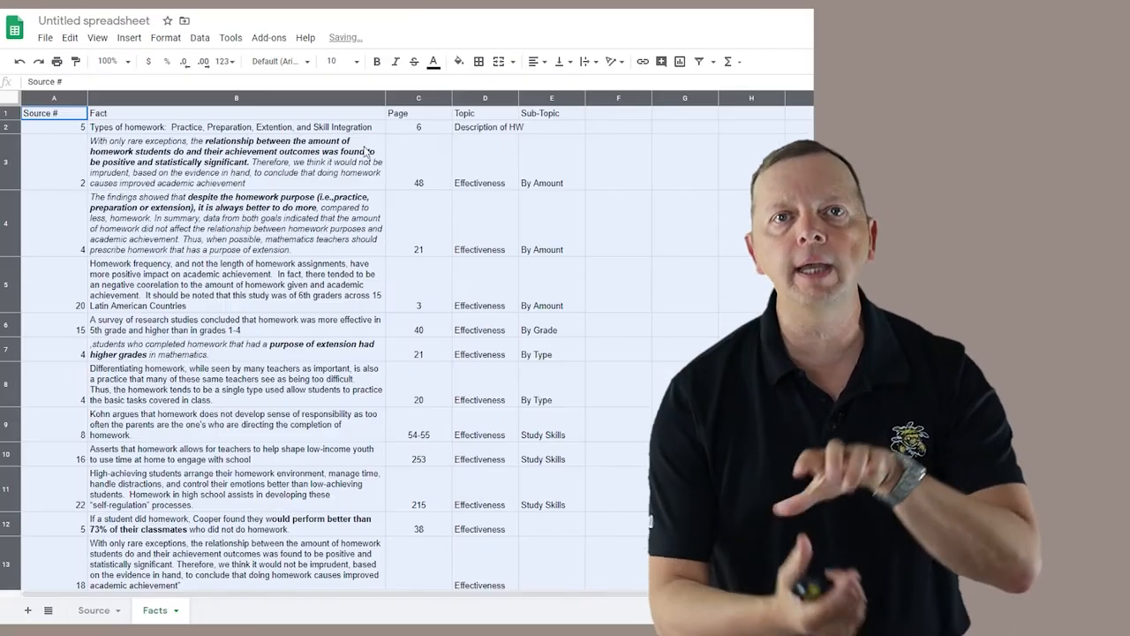
scroll(down, 3)
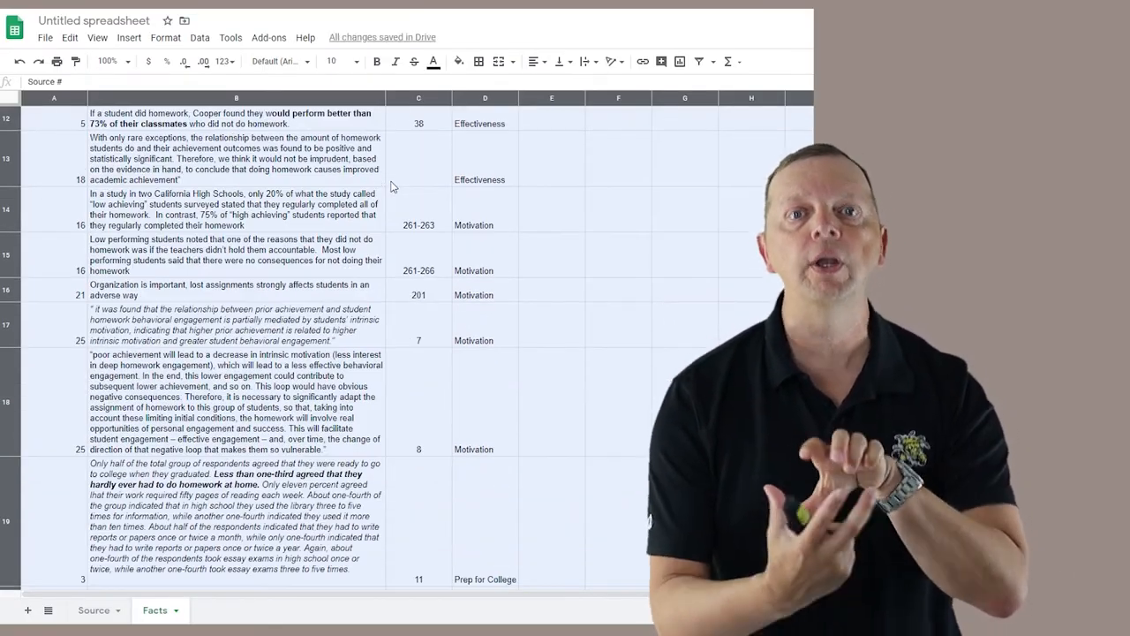
scroll(down, 3)
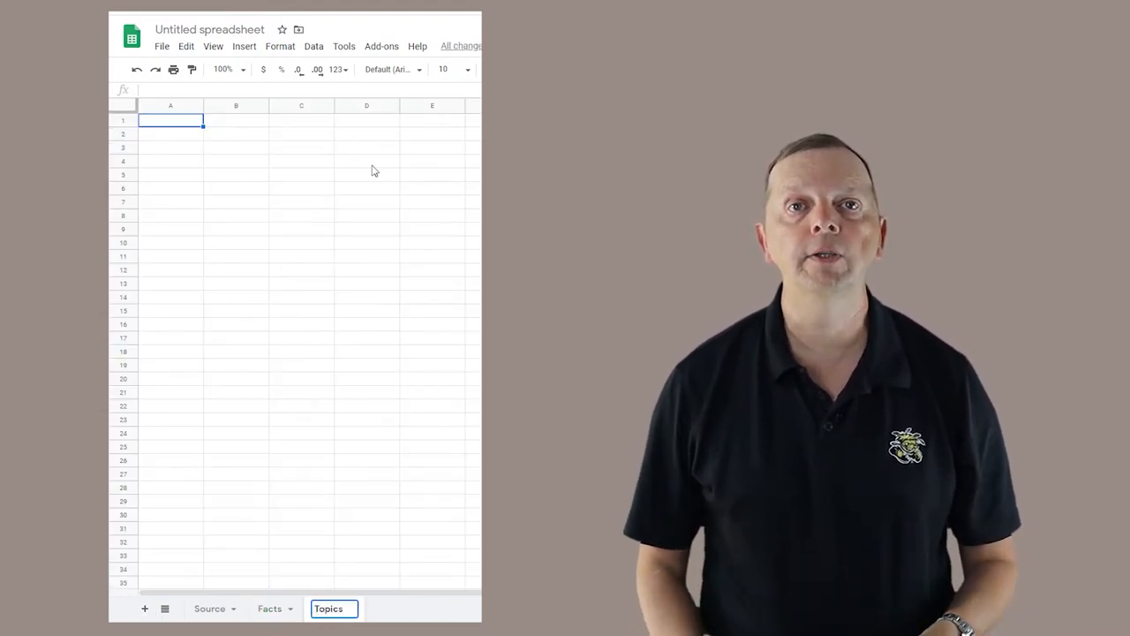
- Enter 'Topics' and 'Subtopics' headings, then select the Facts Topic column
text(Top)
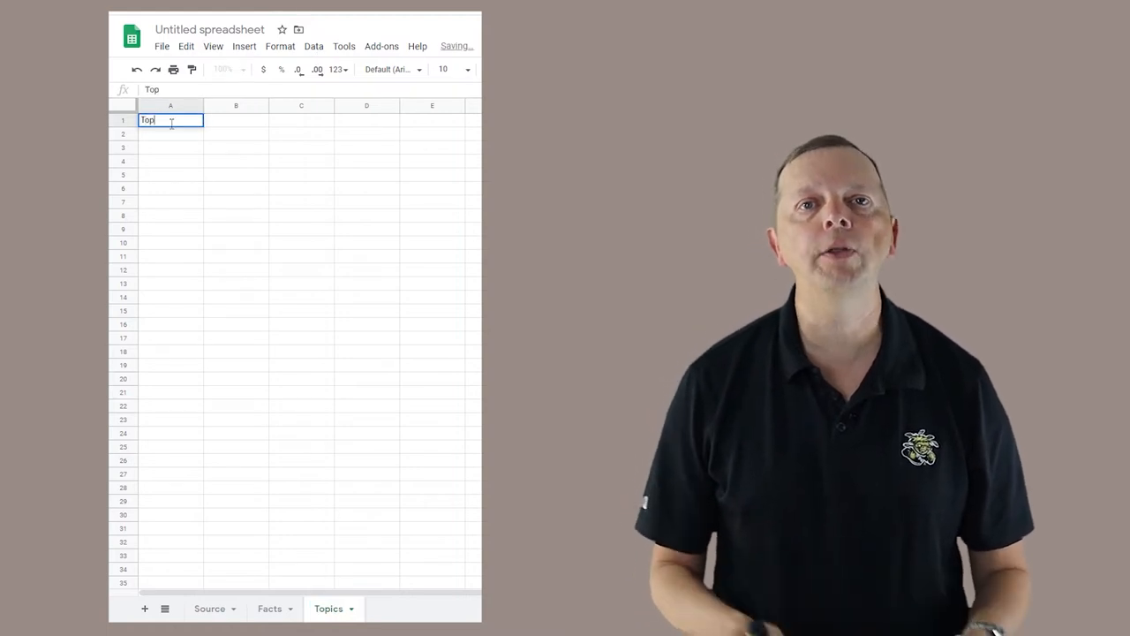
text(Subtop)
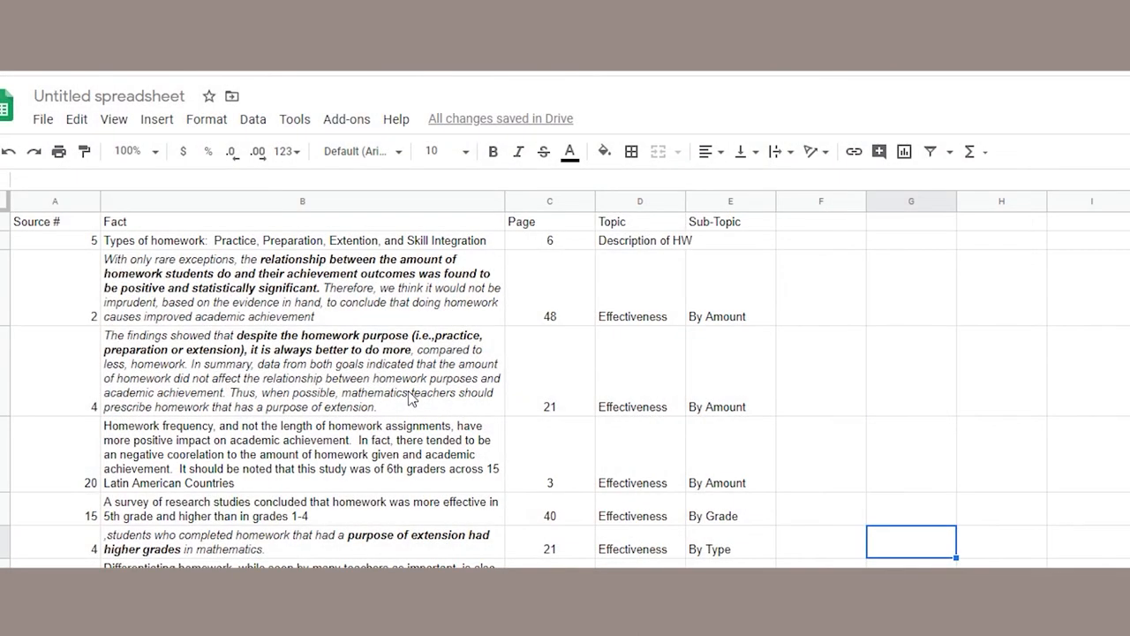
mouse_move(759, 466)
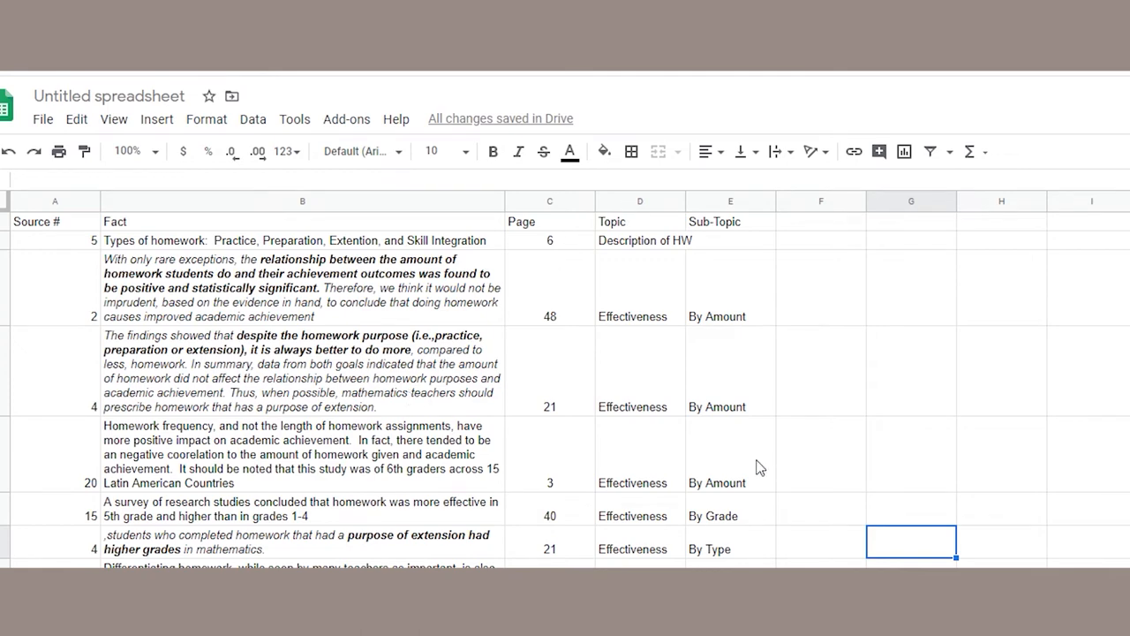
click(639, 200)
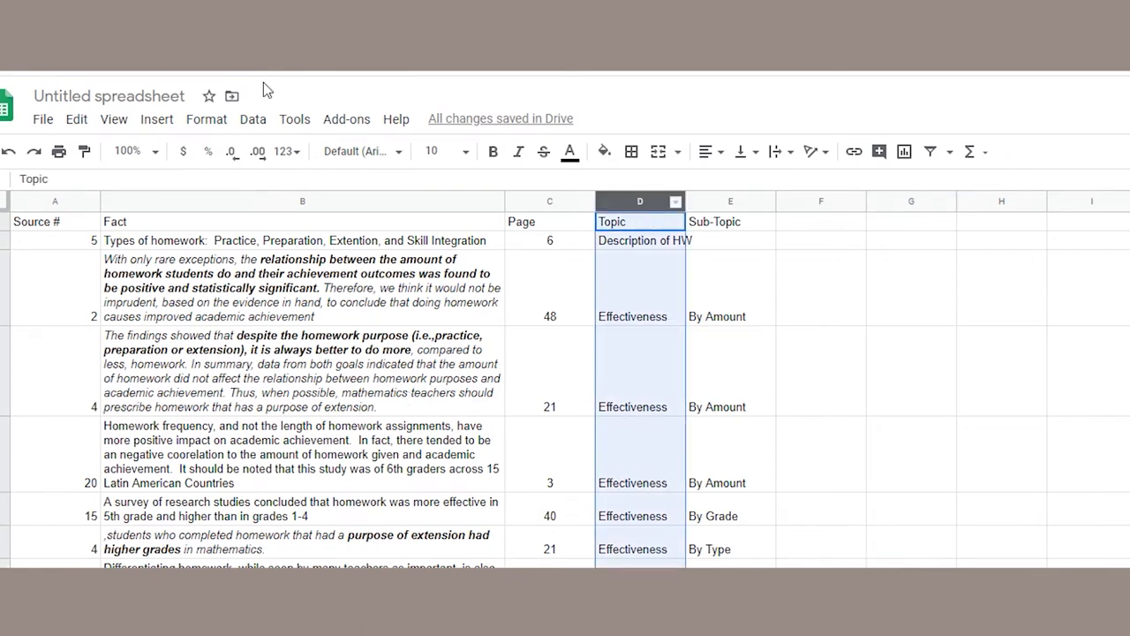
- Add a Topic column dropdown drawn from the Topics!A:A range
click(252, 118)
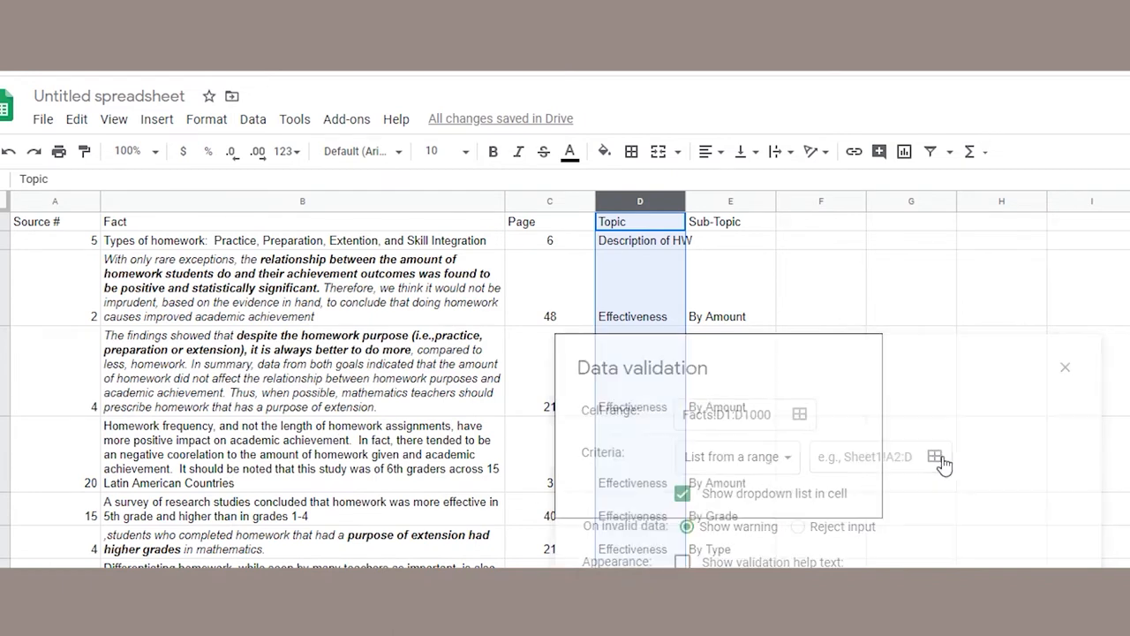
click(935, 456)
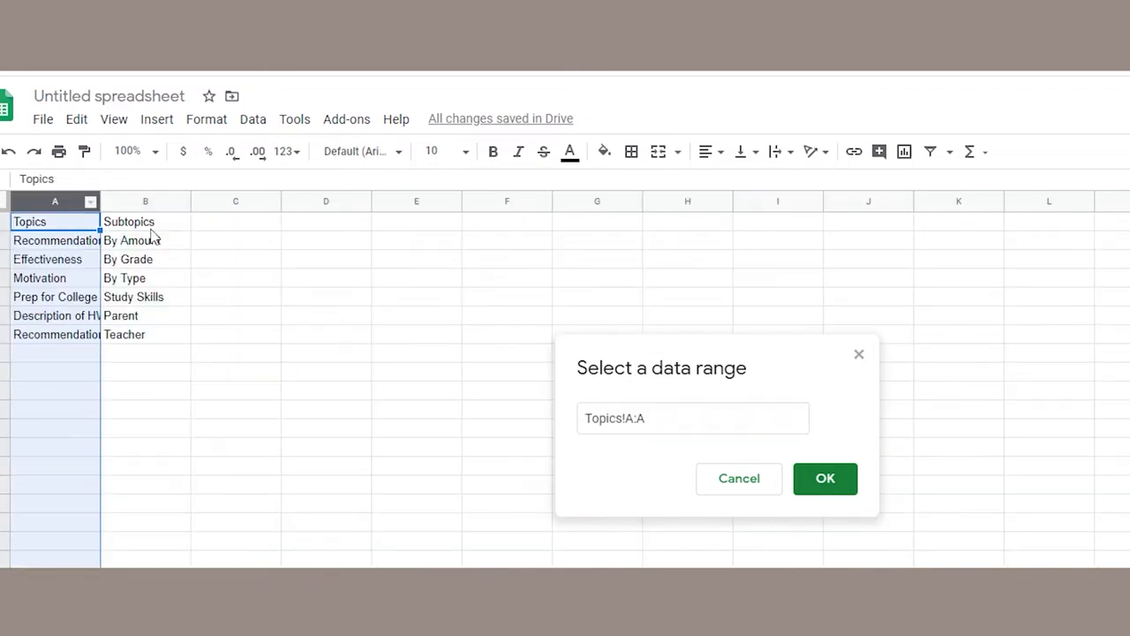
click(824, 478)
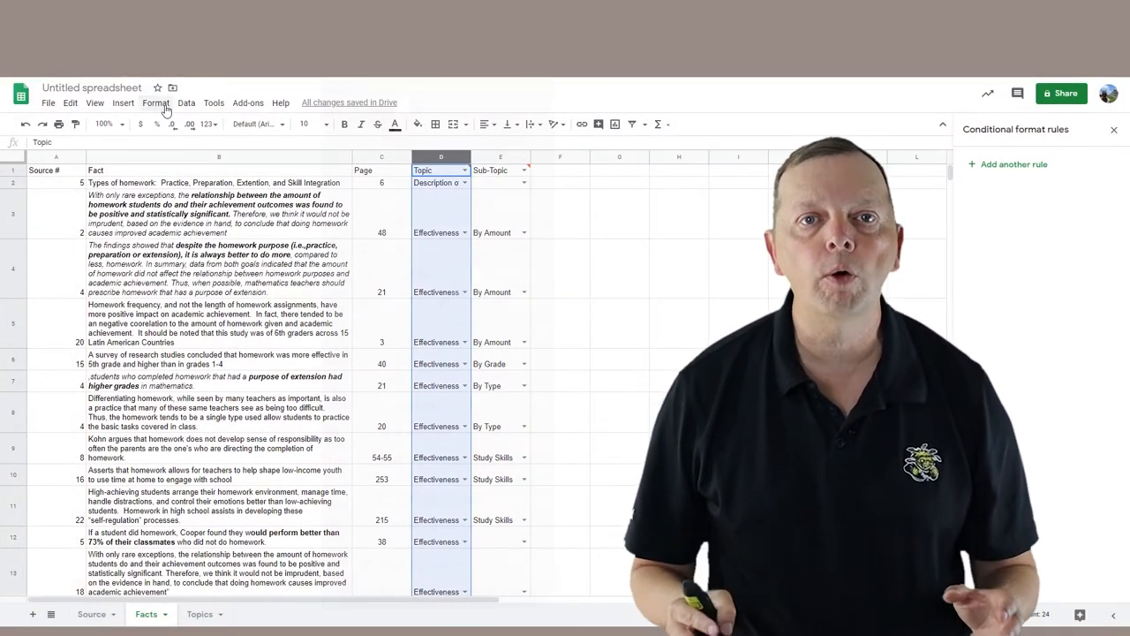
- Add a conditional format rule filling Topic cells exactly 'Effectiveness' in cyan
click(155, 103)
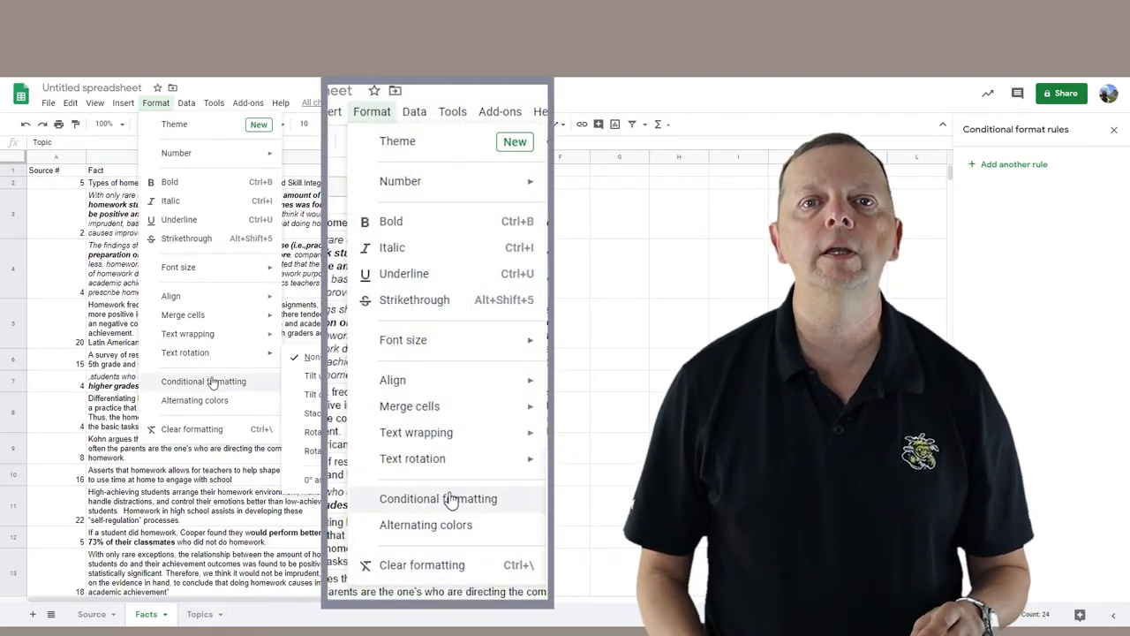
click(438, 498)
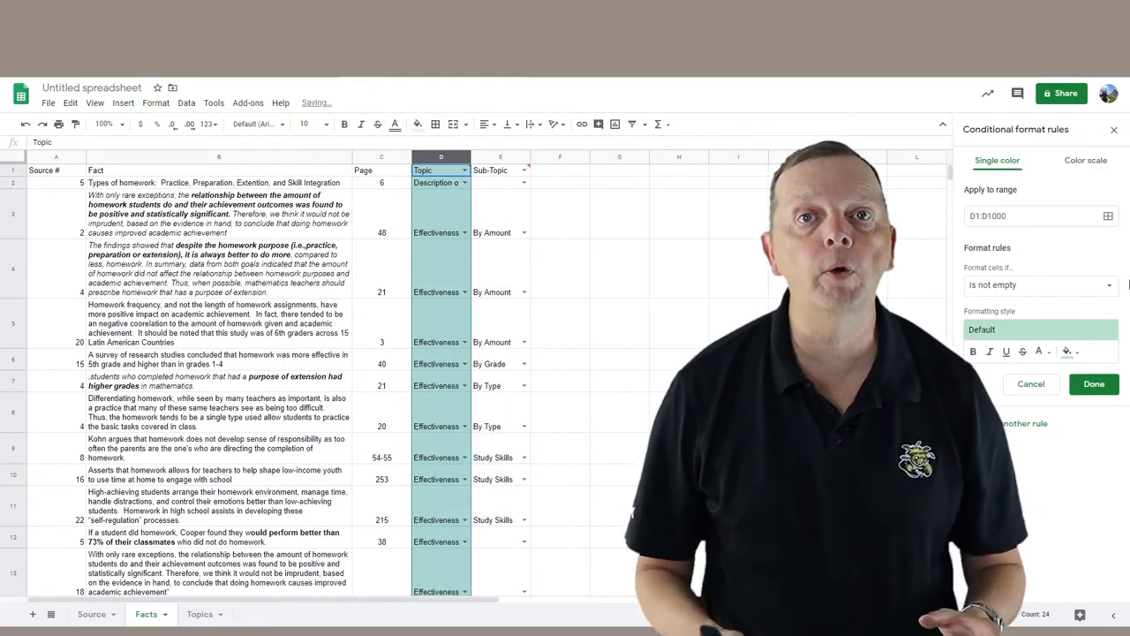
click(1041, 285)
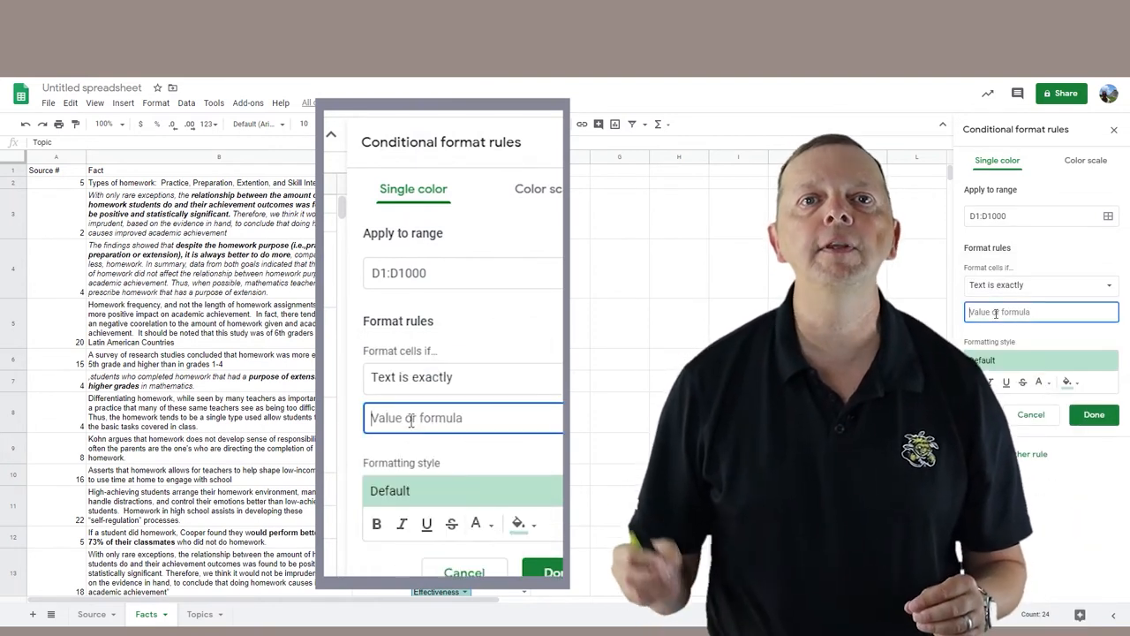
text(Ef)
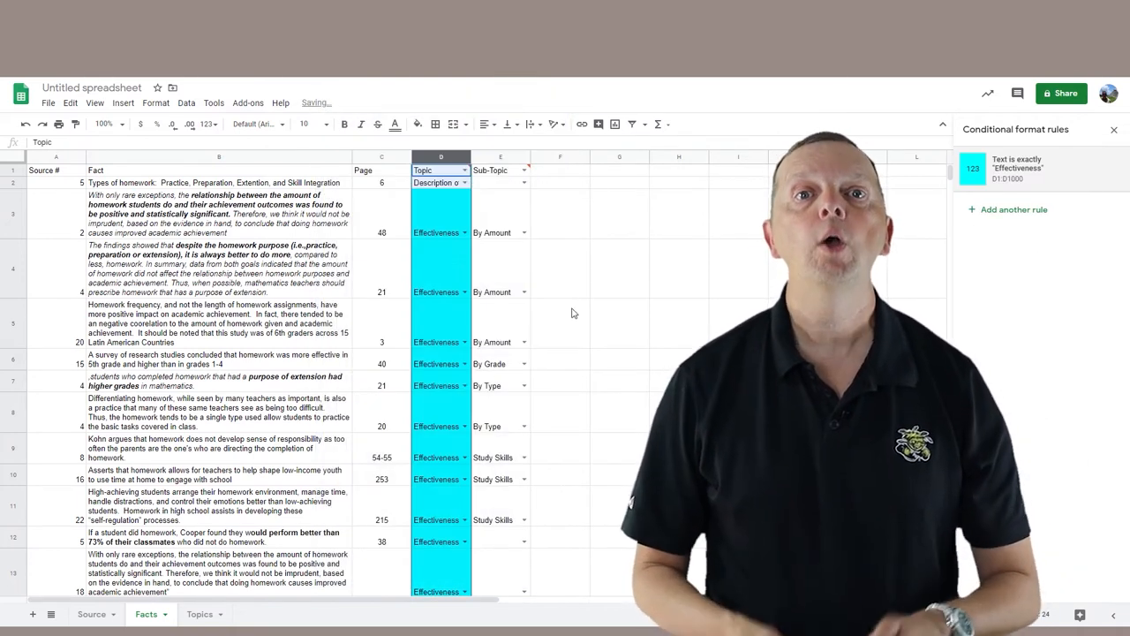
click(465, 232)
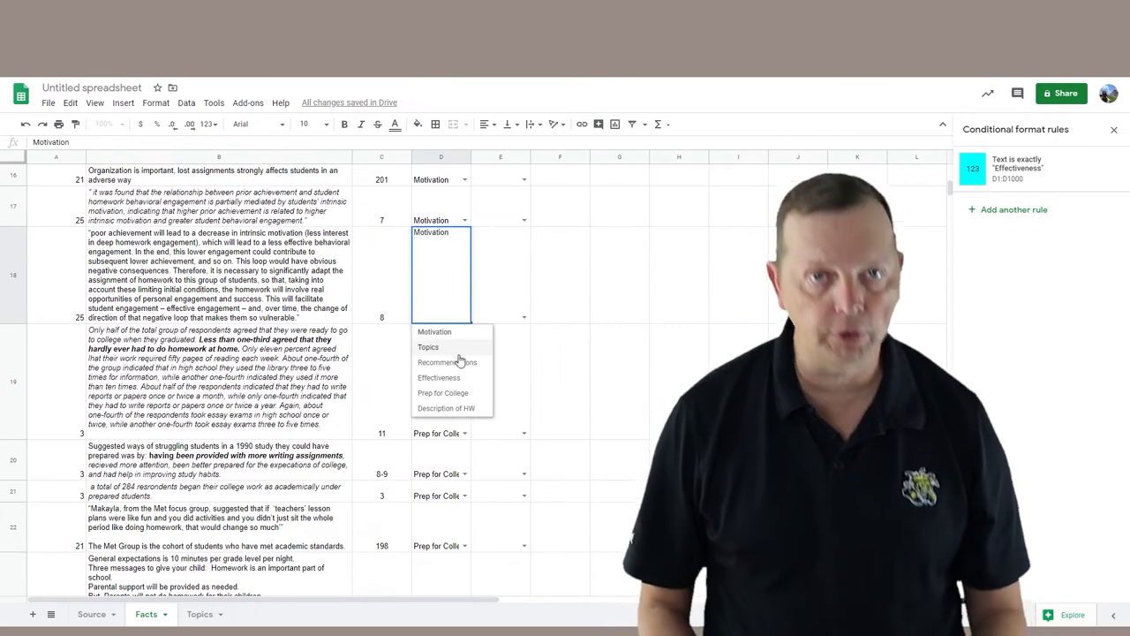
- Choose a topic from the D18 dropdown for the poor-achievement fact
click(439, 377)
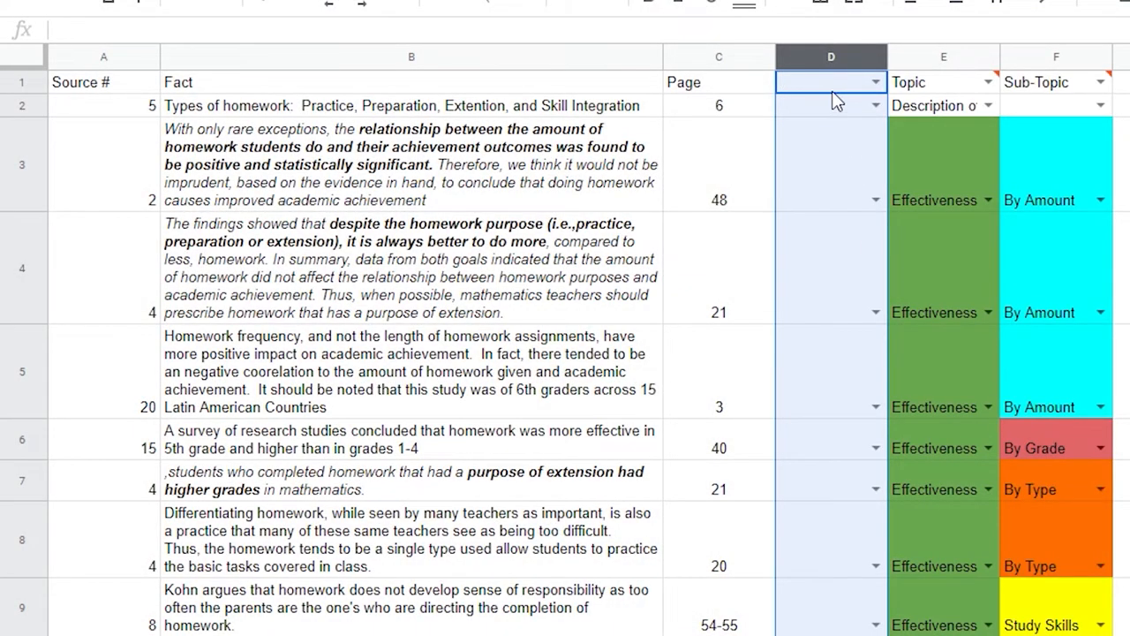
- Head column D 'In-Text Citation' and start =vlookup(A3, in D3
text(In)
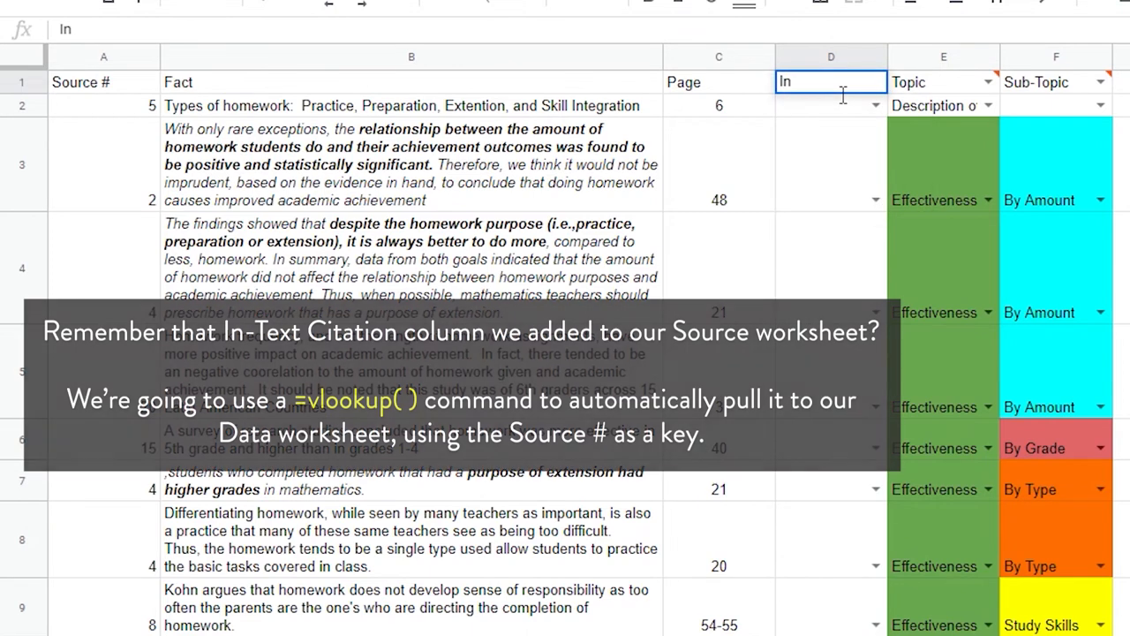
text(-Text Citation)
click(831, 164)
text(=)
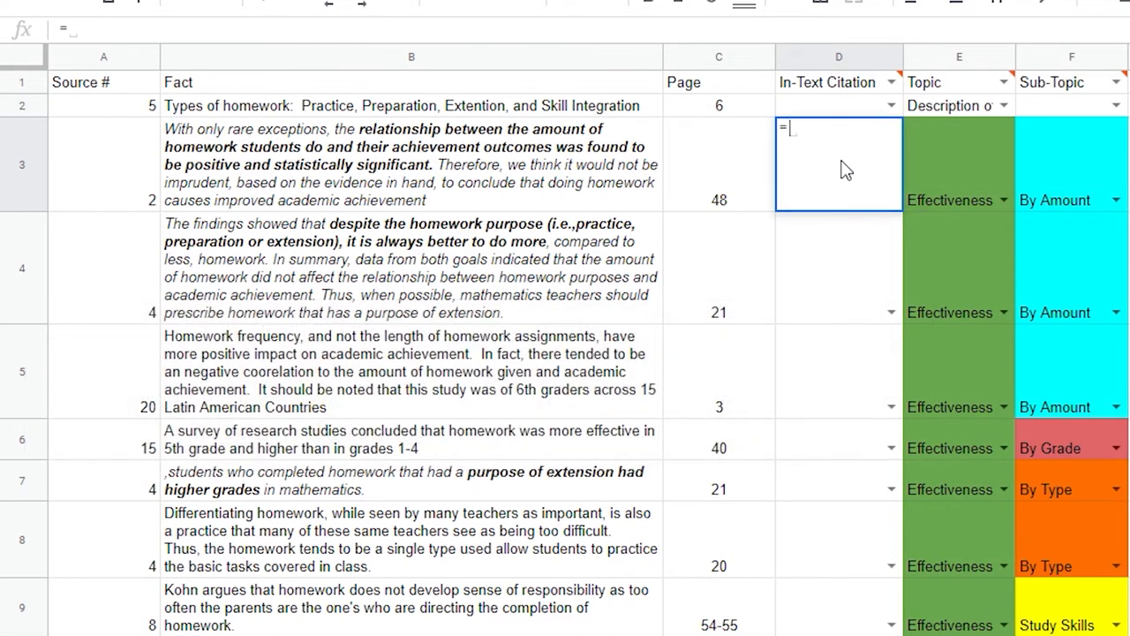
text(vlookup()
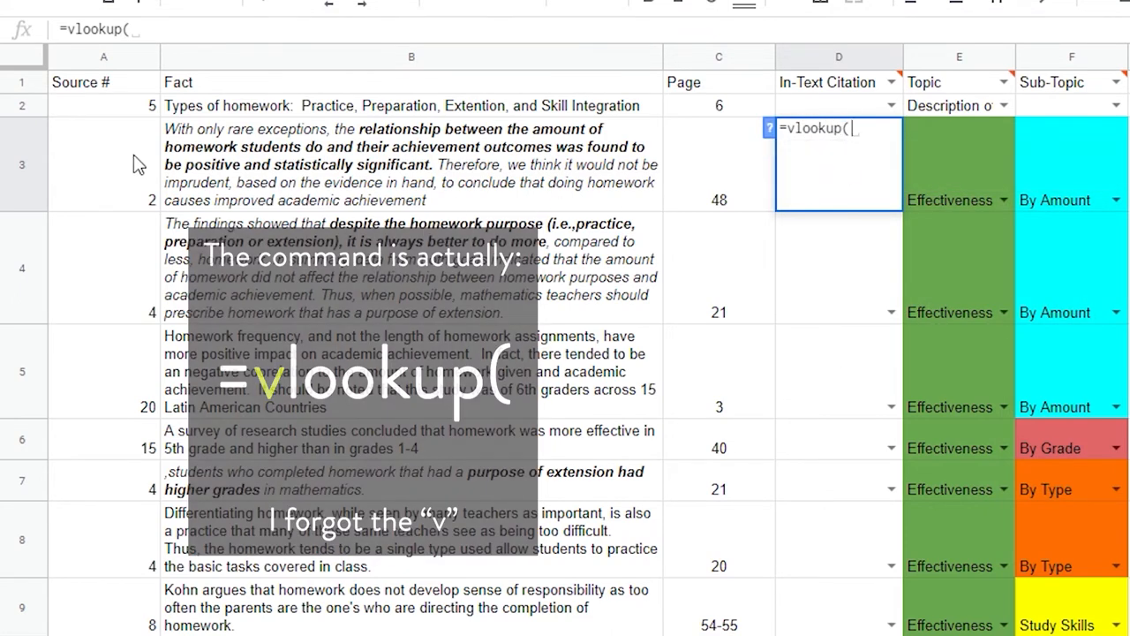
click(104, 163)
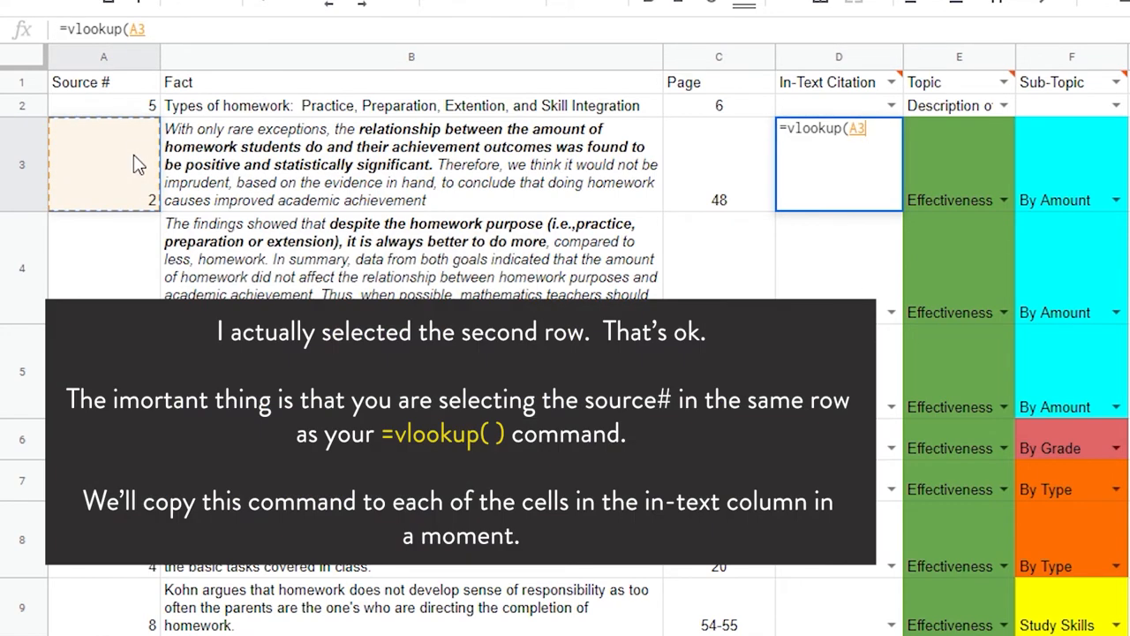
text(,Source!A:D)
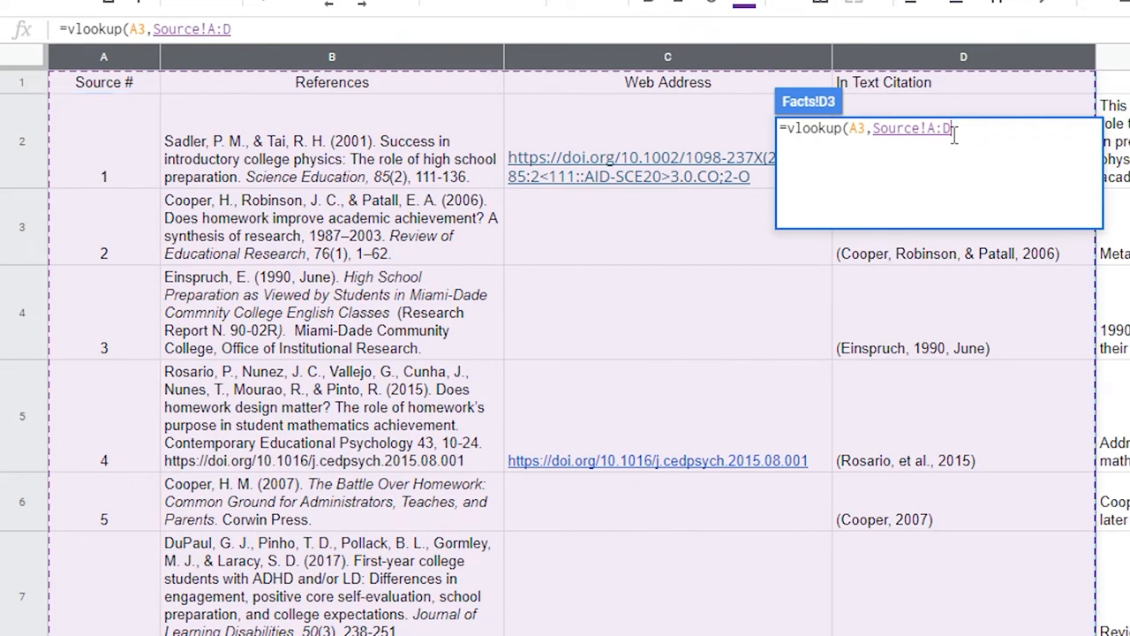
- Finish D3 as =vlookup(A3,Source!A:D,4,false) to return the matching citation
text(,)
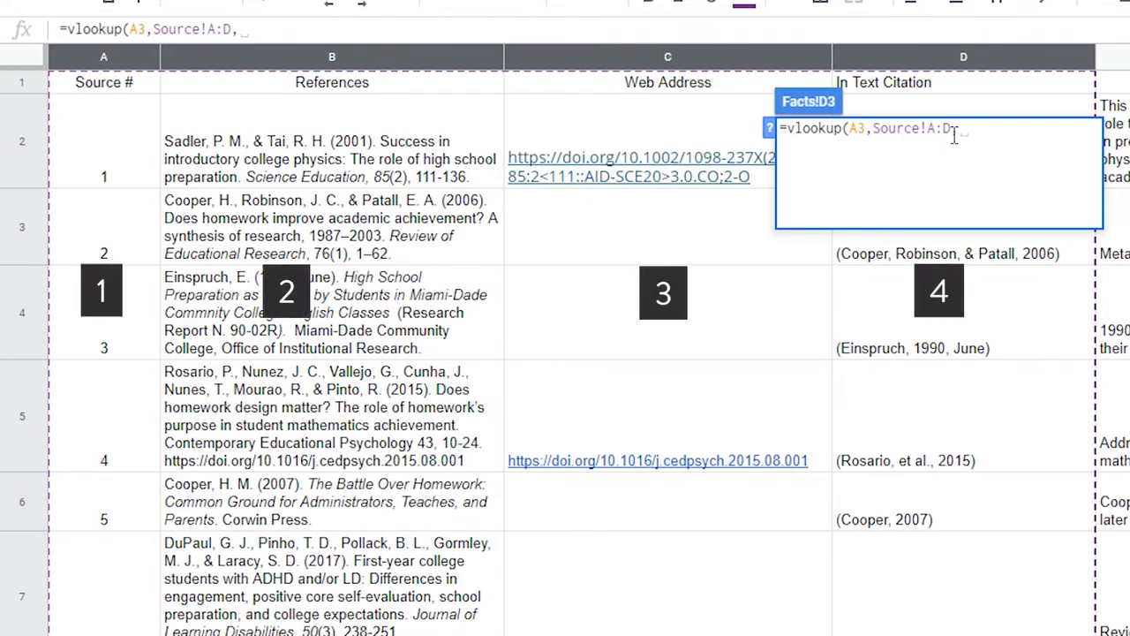
mouse_move(868, 223)
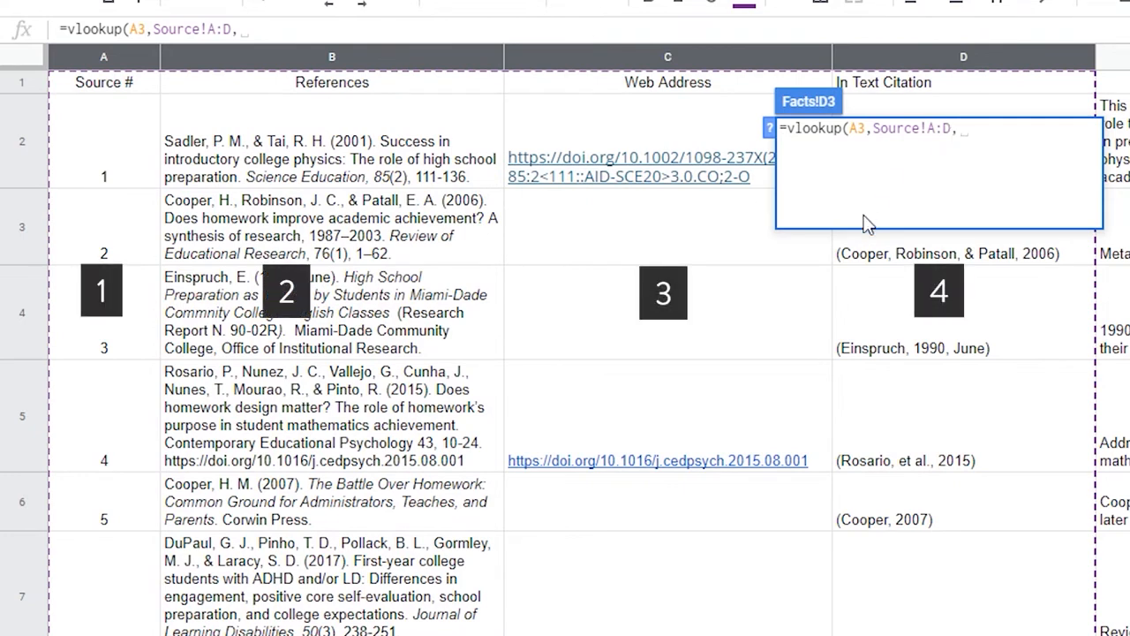
text(4,)
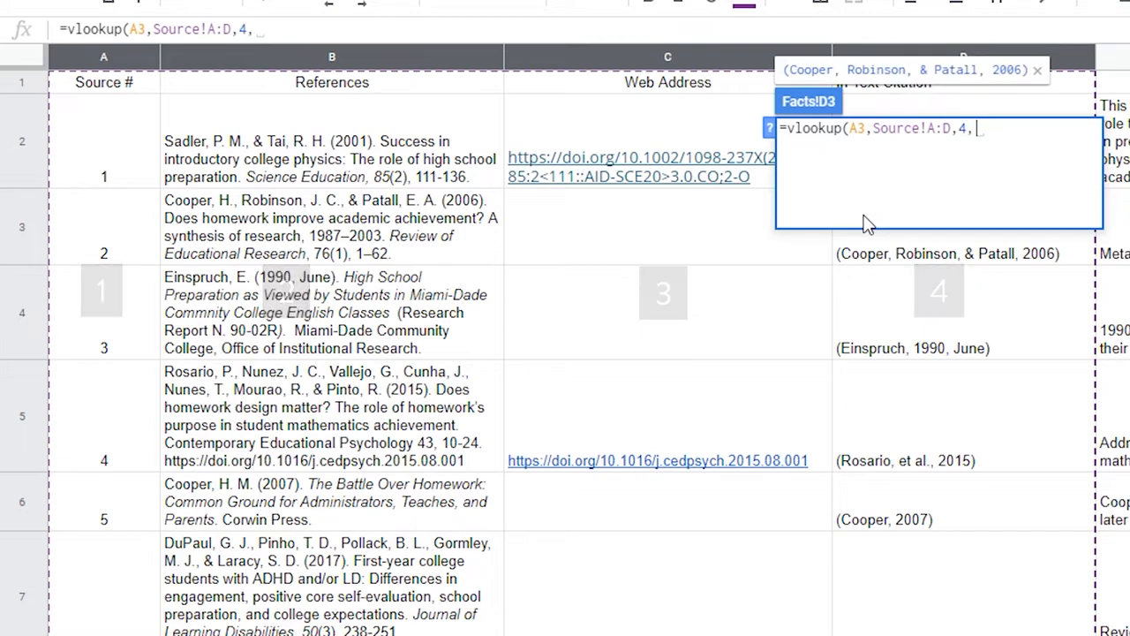
text(false))
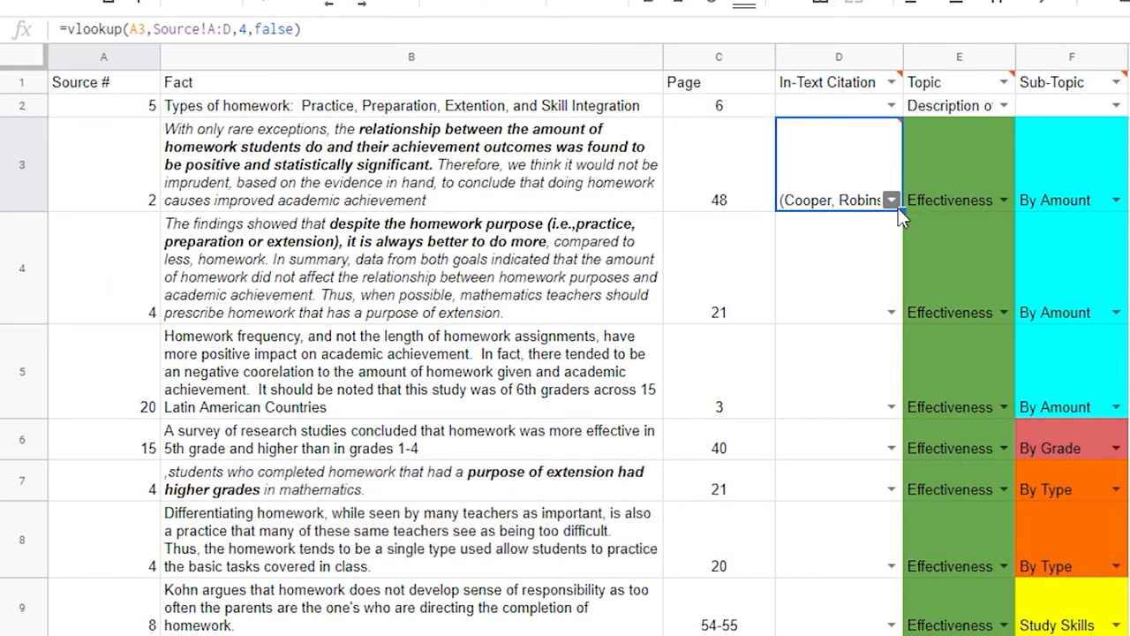
- Scroll down the Facts sheet to check filled-down citations such as (Kohn, 2006)
scroll(down, 3)
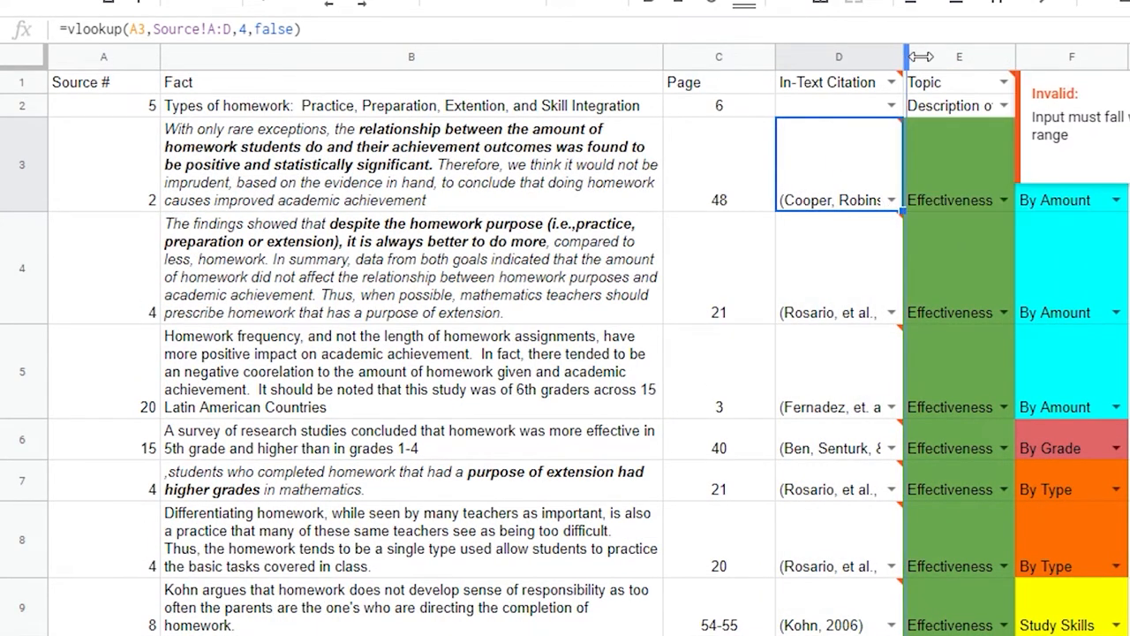
scroll(down, 3)
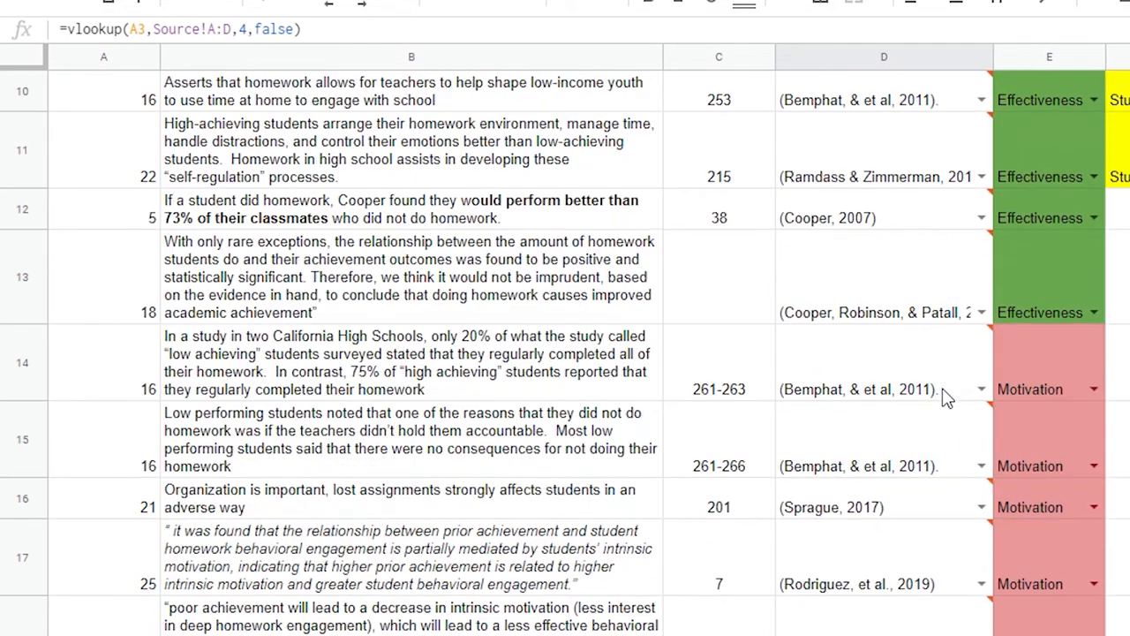
scroll(down, 3)
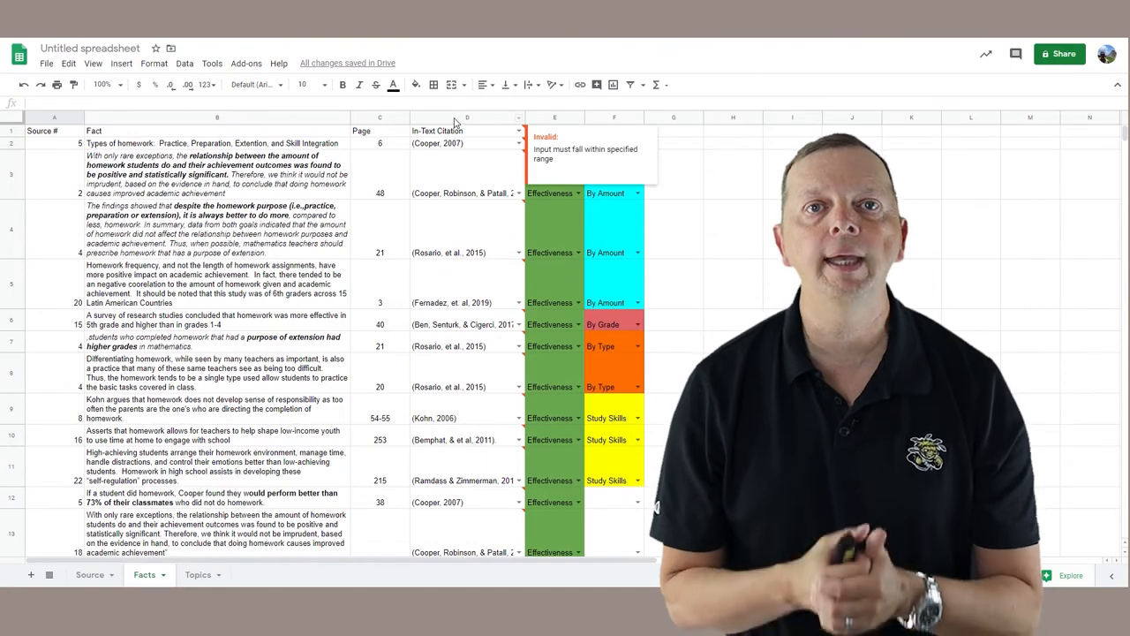
- Add column D (Facts!D:D) as a protected range and move on to its editing permissions
right_click(467, 130)
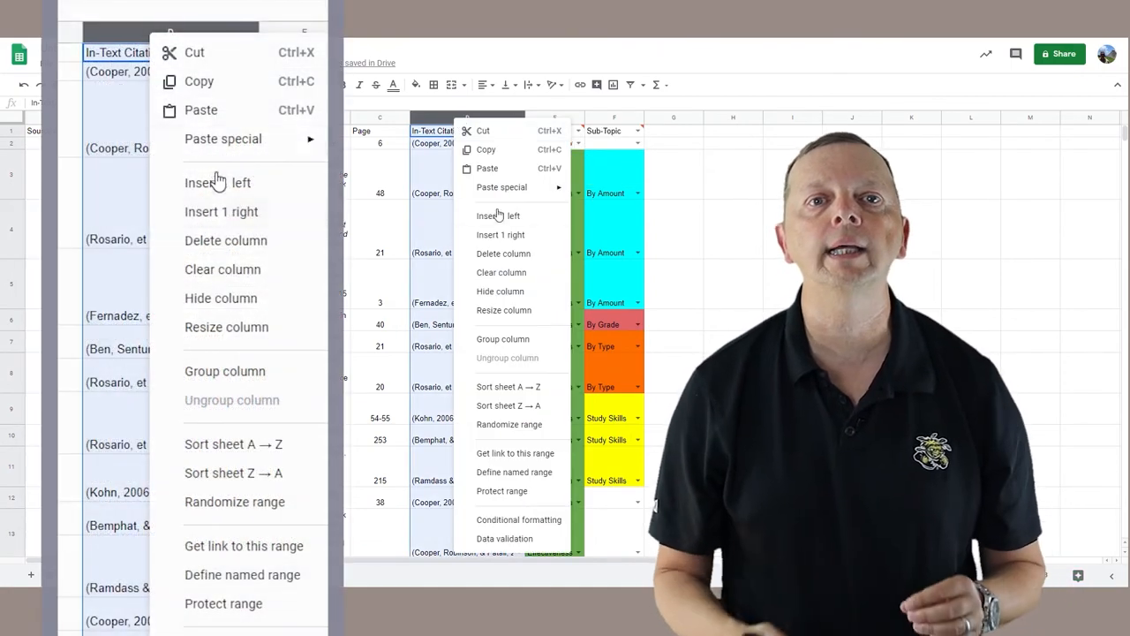
click(502, 491)
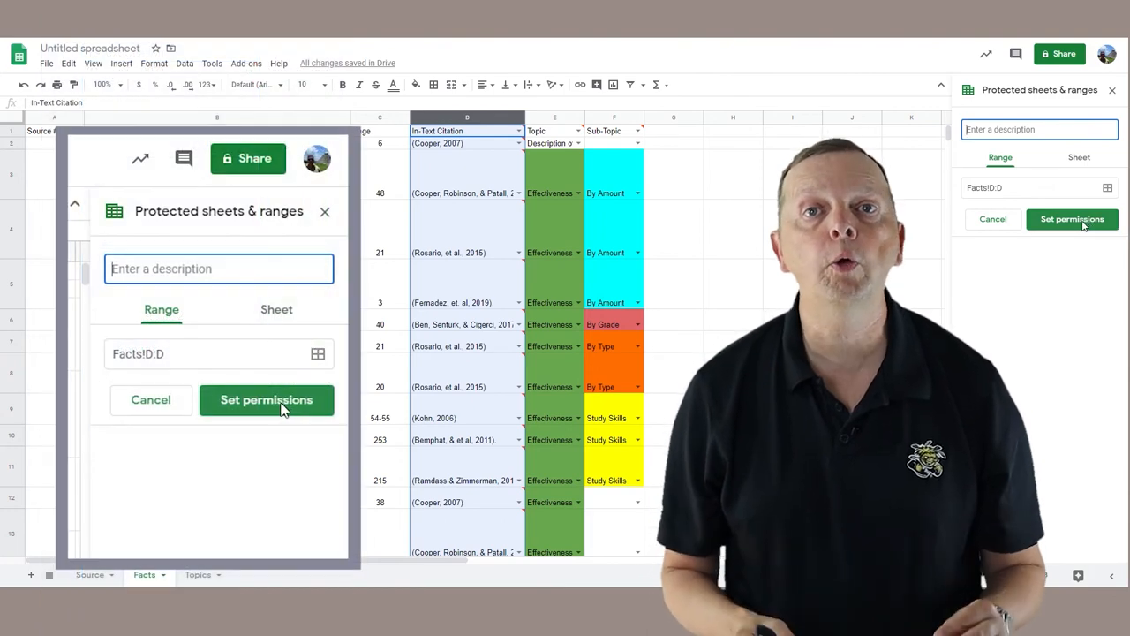
click(266, 400)
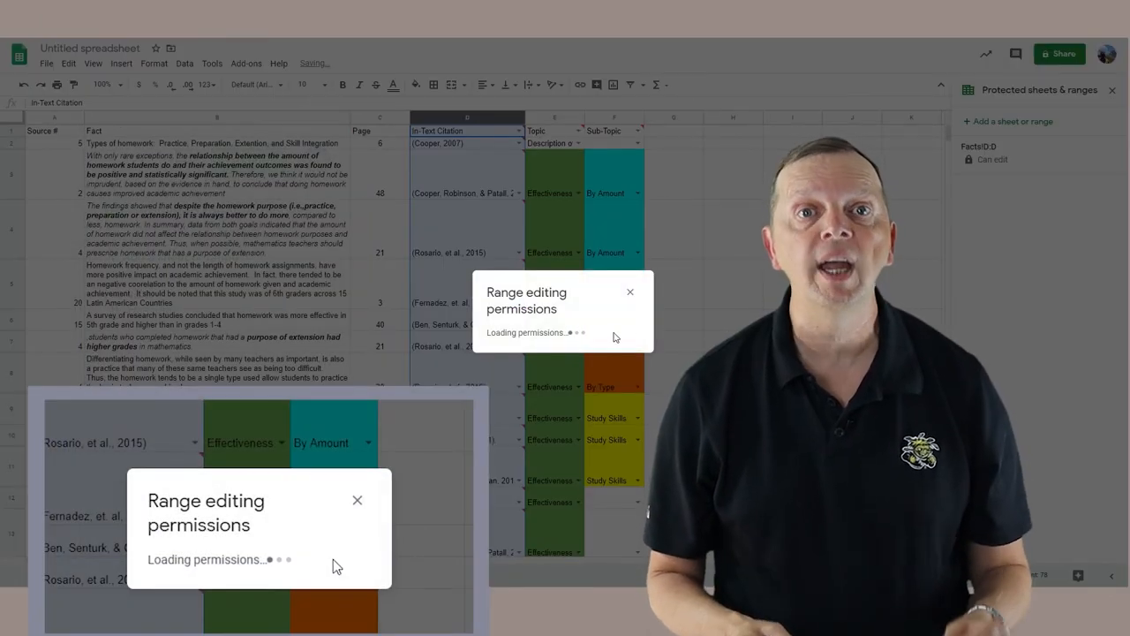